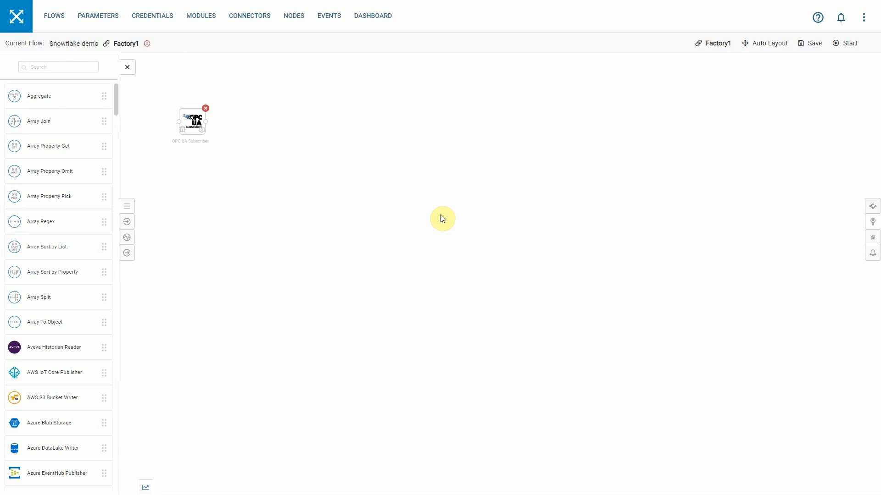
mouse_move(184, 135)
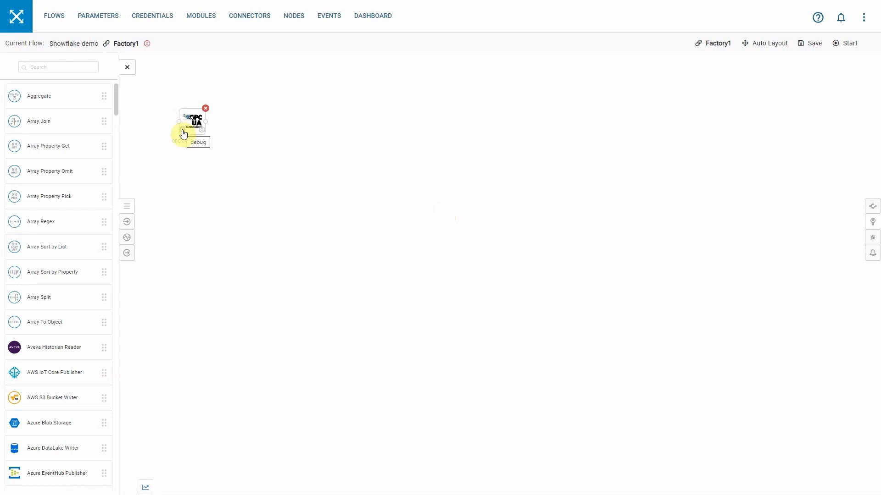
Open the OPC UA Subscriber's debug output to view name, value and timestamp messages
left_click(198, 142)
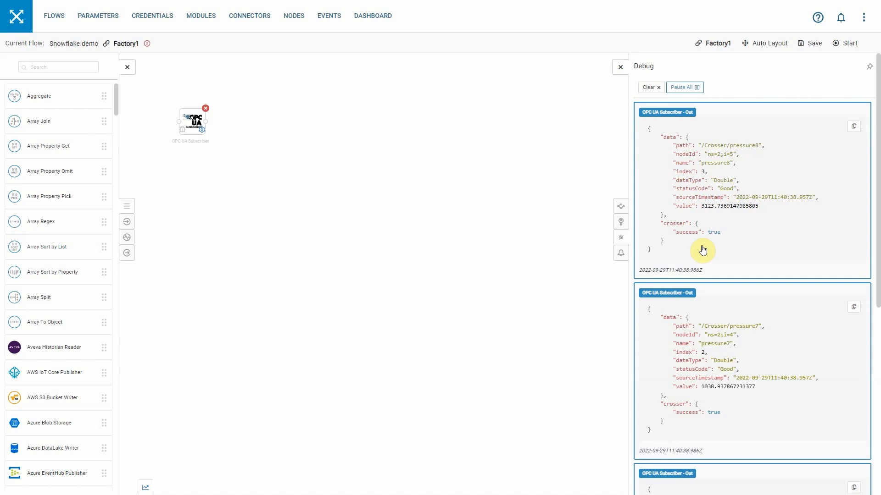
mouse_move(705, 200)
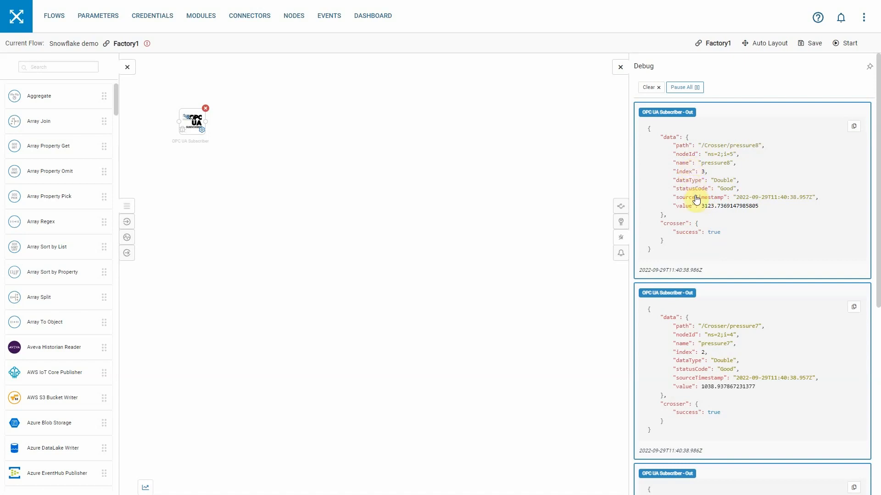
mouse_move(692, 175)
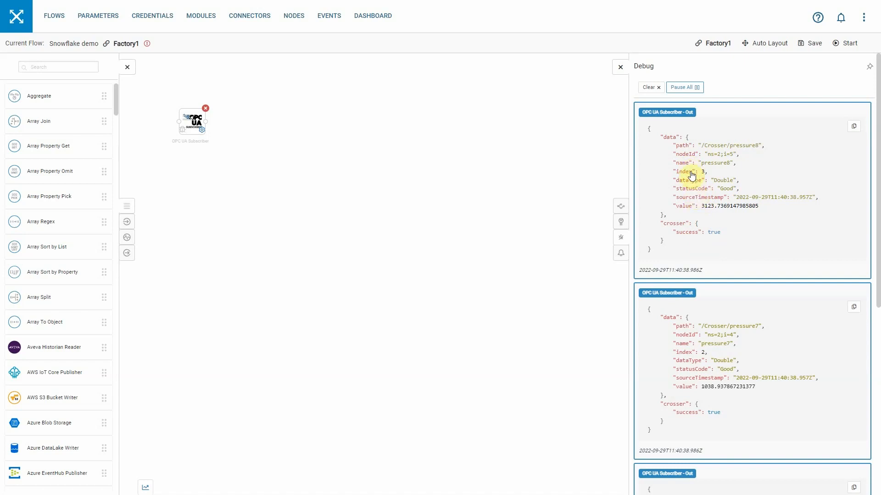
mouse_move(668, 209)
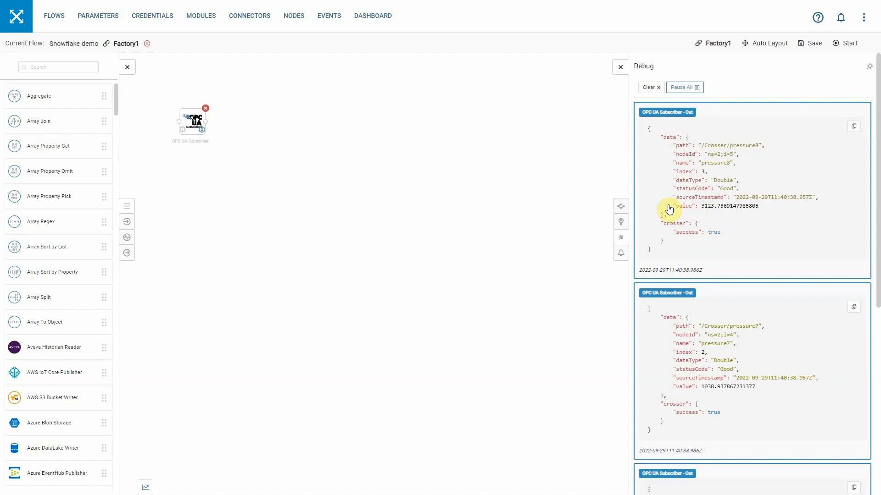
mouse_move(691, 179)
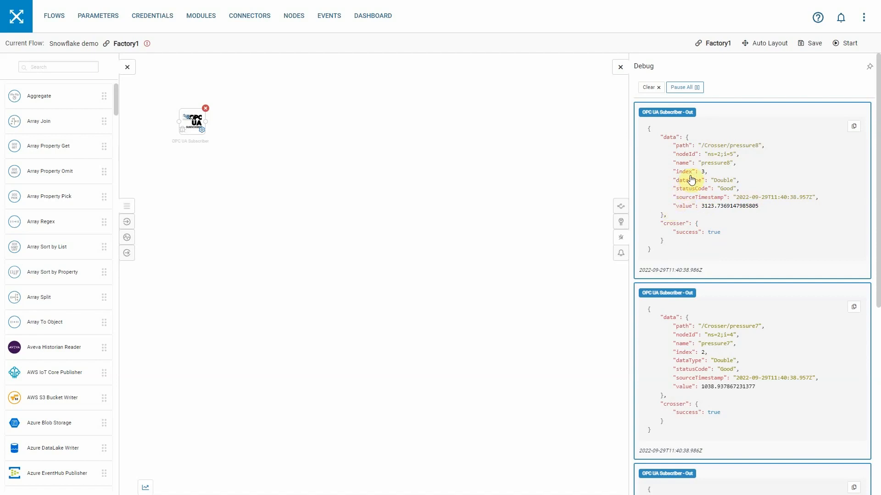
mouse_move(690, 166)
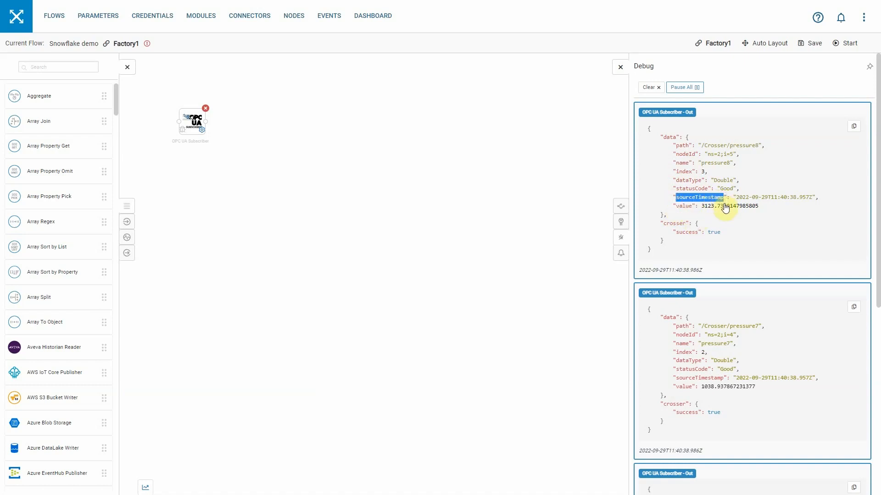
mouse_move(699, 155)
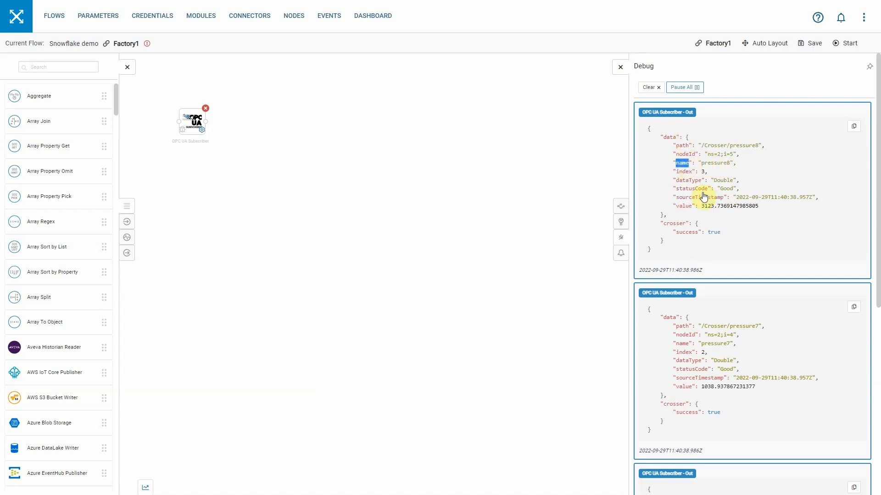
mouse_move(683, 210)
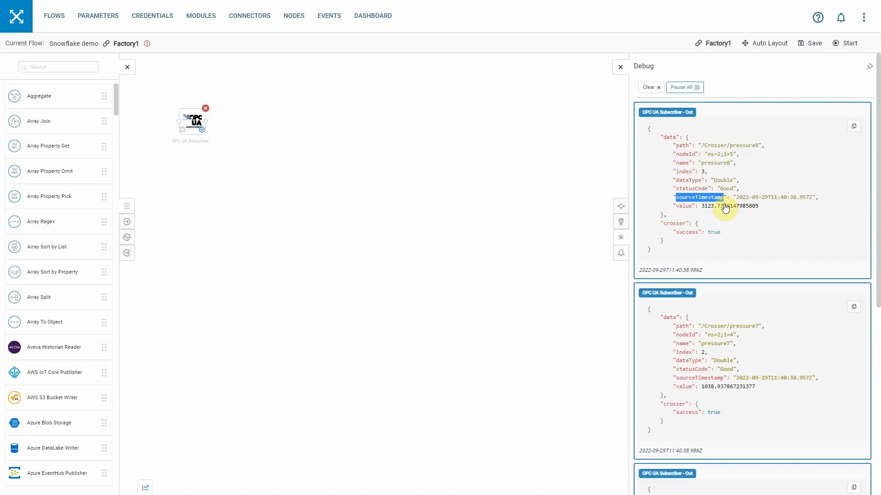
mouse_move(684, 210)
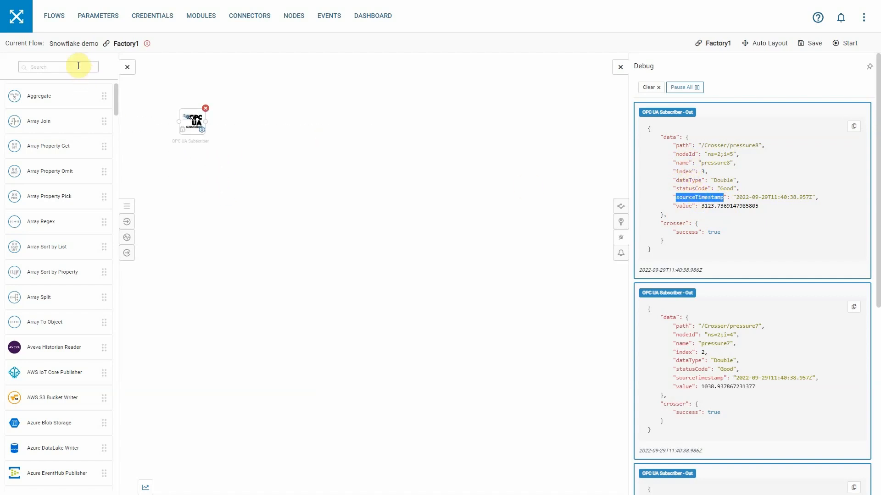
Search 'map', place a Property Mapper after the OPC UA Subscriber, and open its settings
left_click(58, 66)
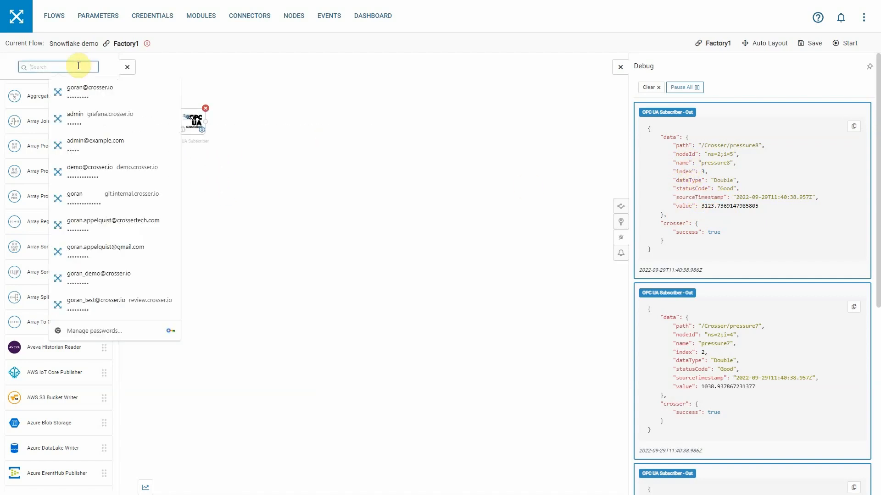
type("map")
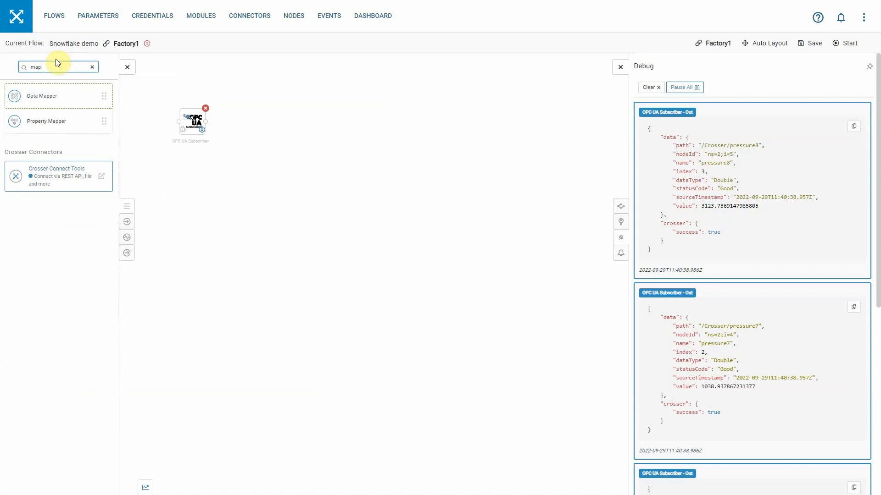
left_click_drag(46, 121, 260, 119)
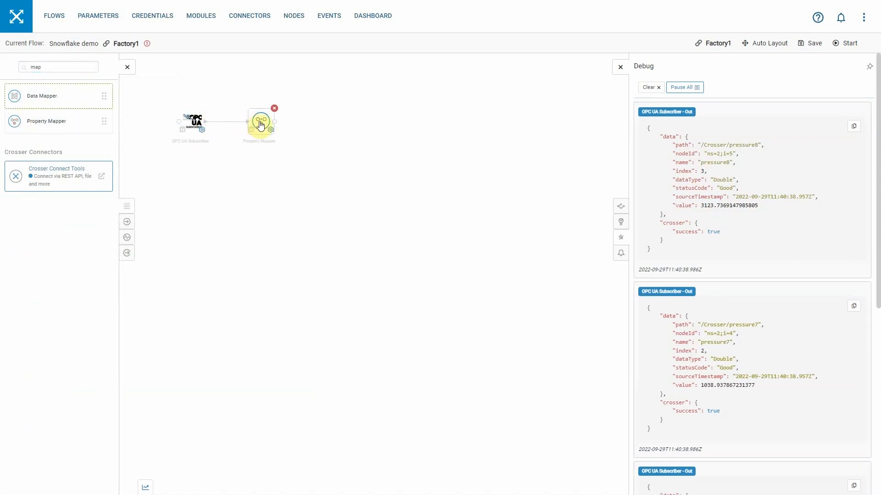
left_click(620, 66)
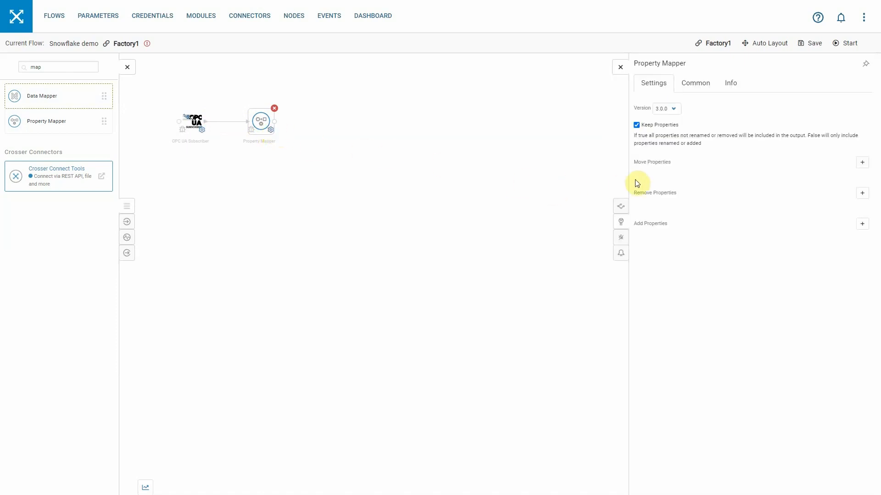
Add a move rule mapping data.name to snowflake.tag_name
left_click(863, 162)
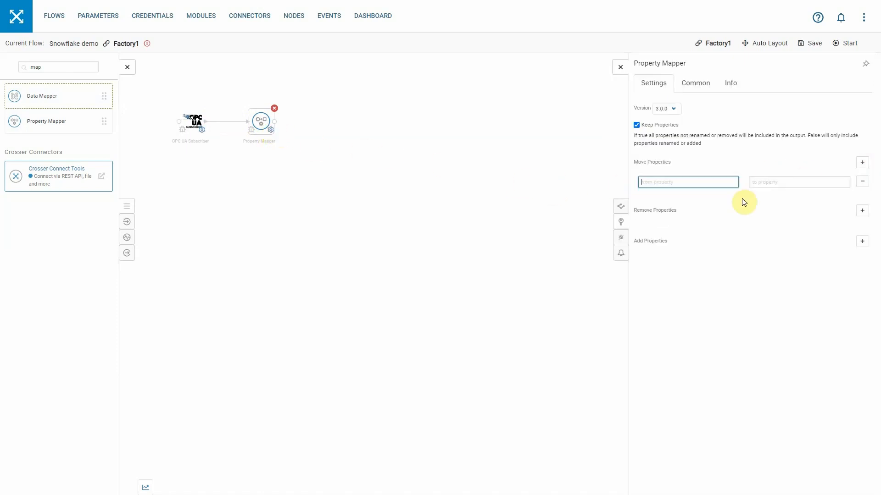
type("data.name")
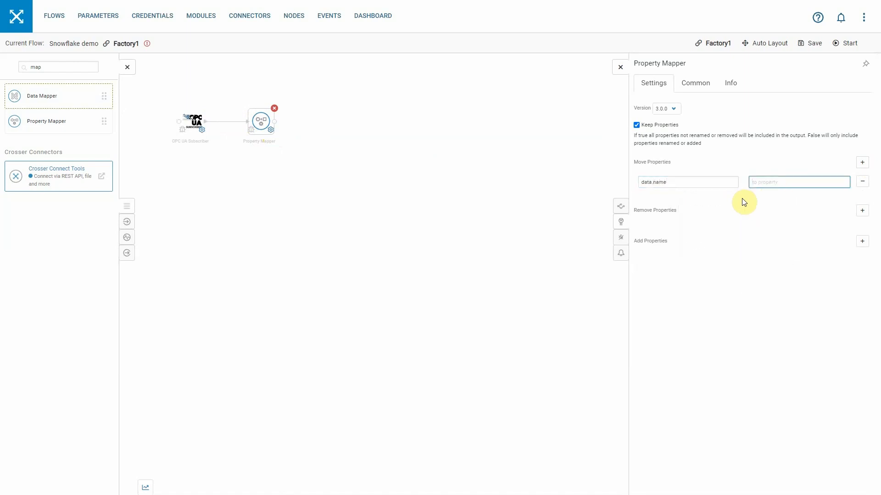
type("snowf")
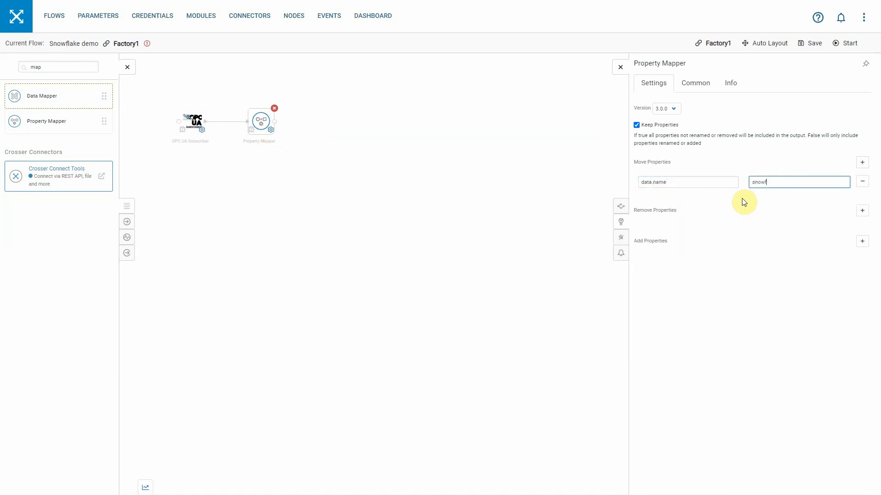
type("lake")
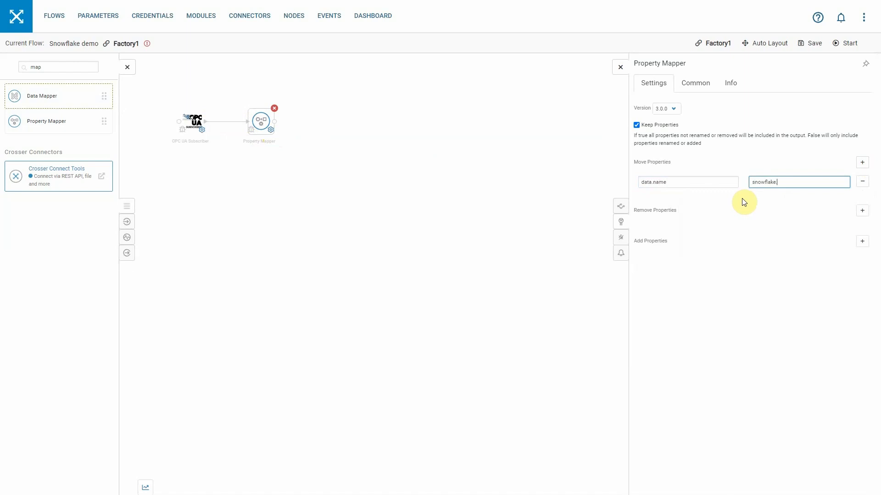
type(".tag.")
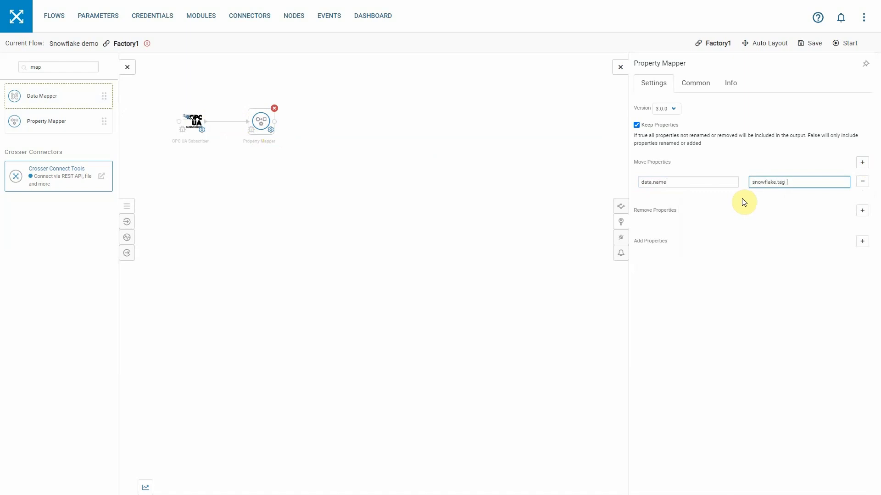
type("_name")
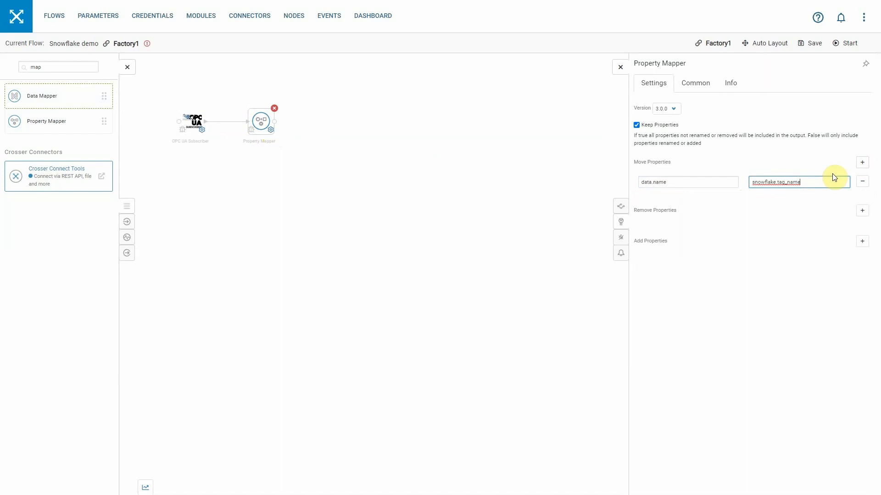
Add a move rule mapping data.value to snowflake.tag_value
left_click(863, 162)
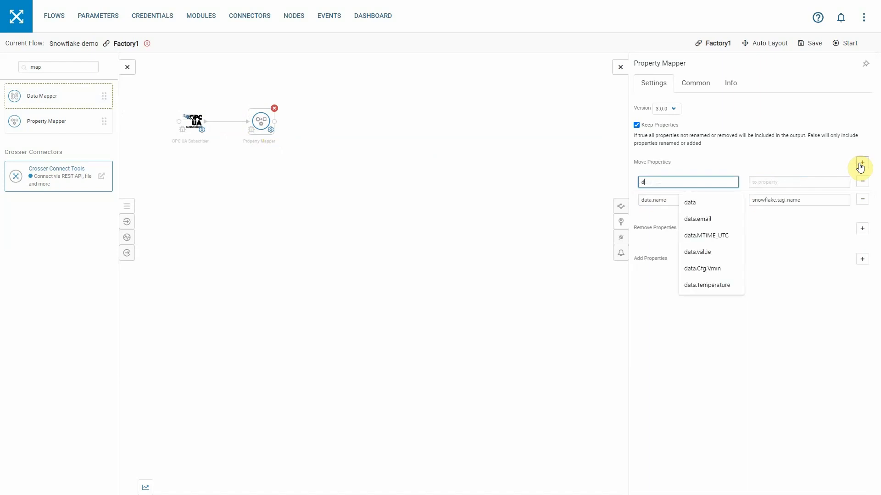
left_click(696, 251)
type("snowf")
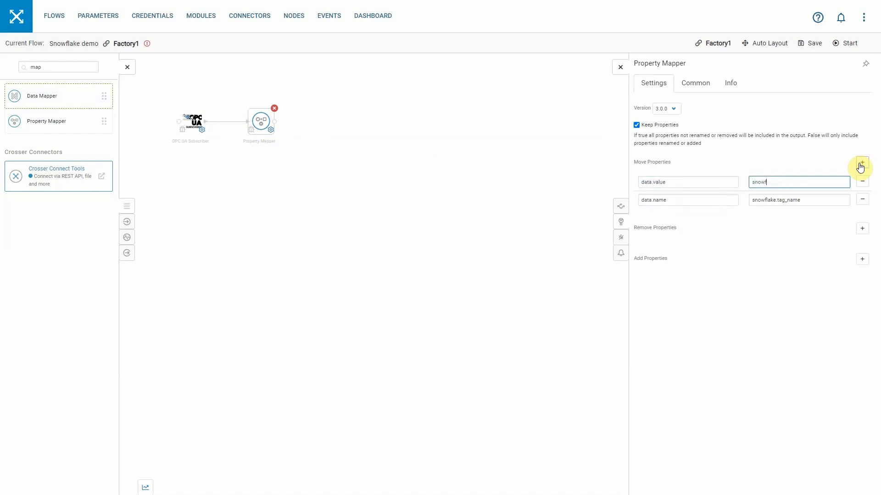
type("lake.tag_")
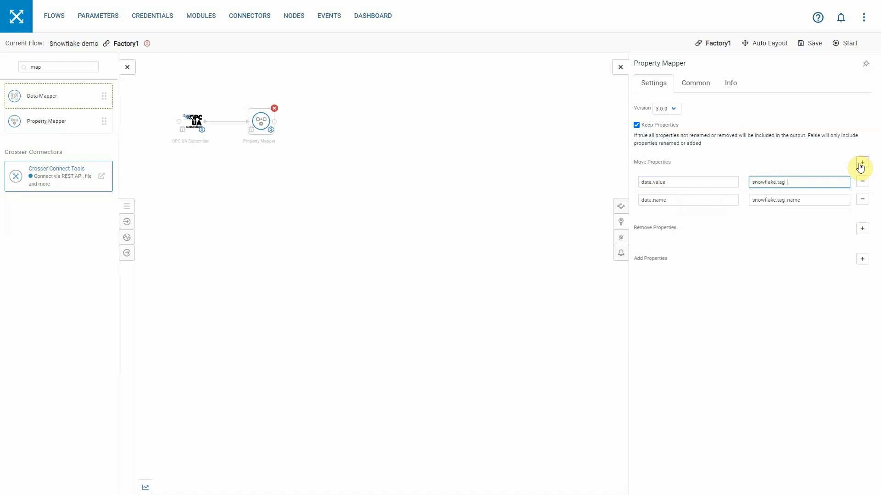
type("value")
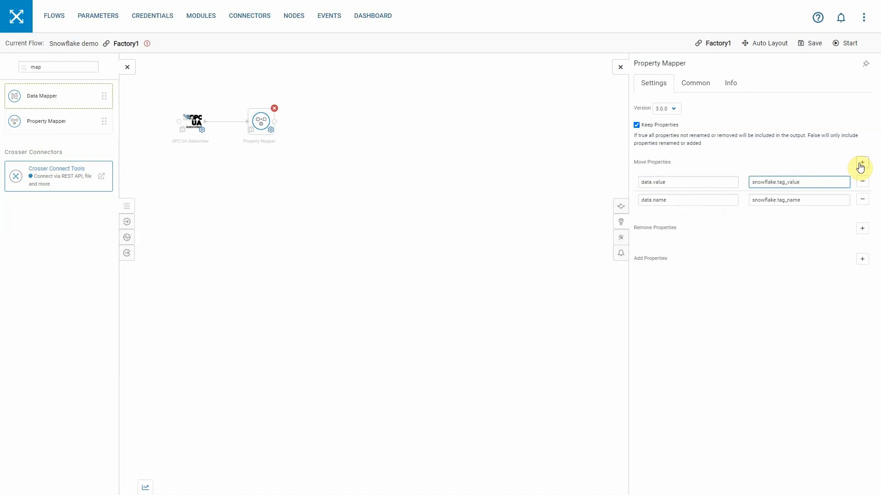
Add a move rule mapping data.sourceTimestamp to snowflake.timestamp
left_click(861, 165)
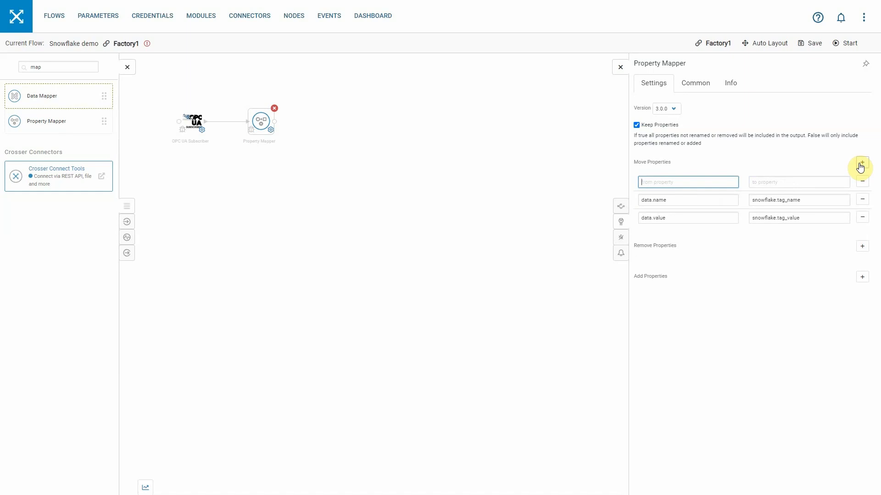
type("data.sourceTime")
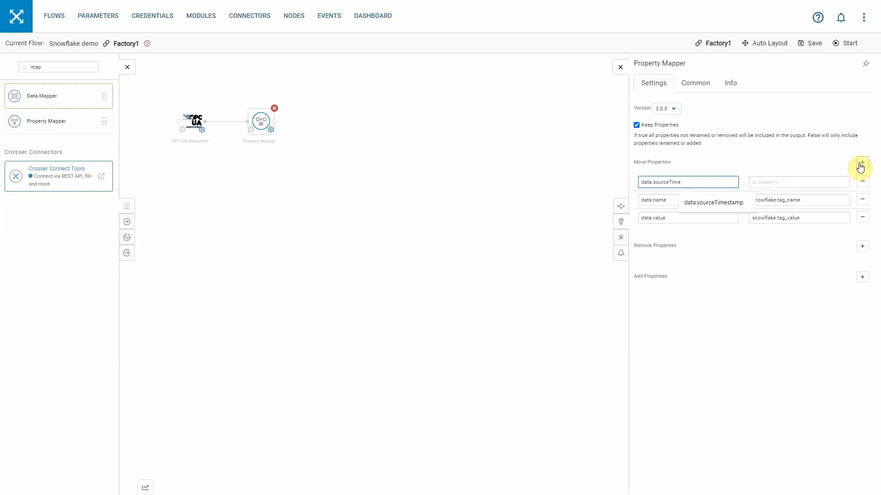
left_click(713, 203)
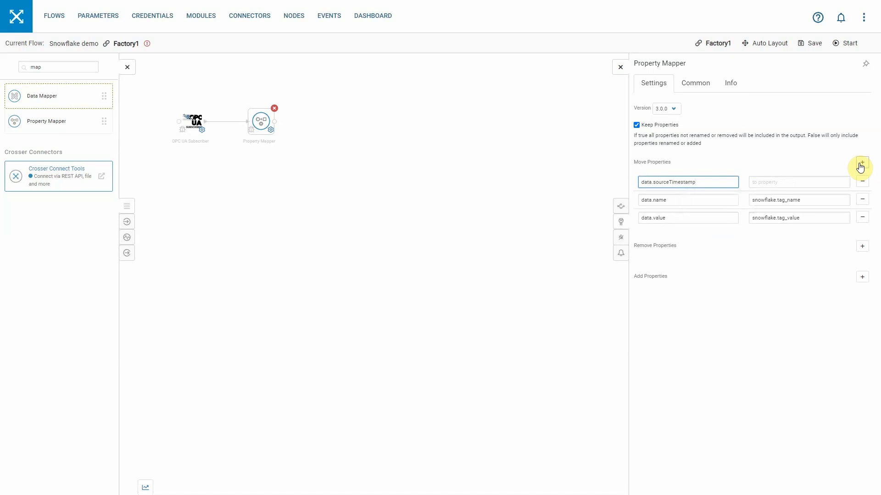
left_click(798, 182)
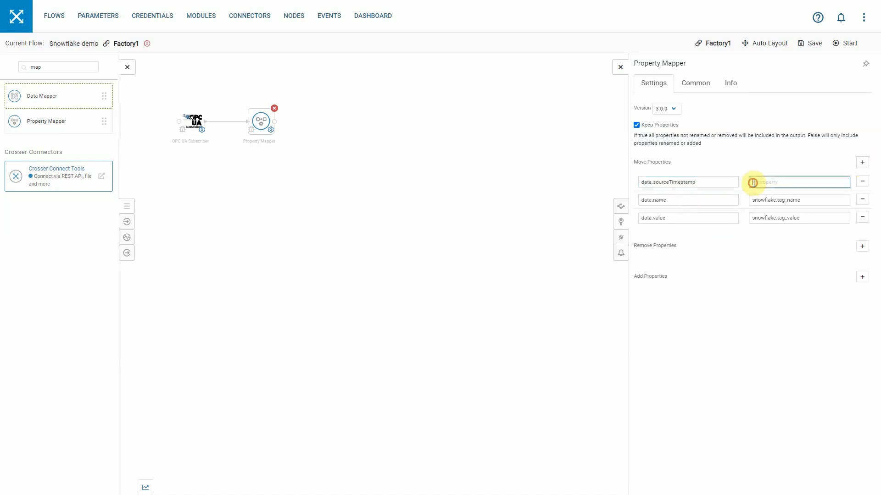
type("snowflake.timesta")
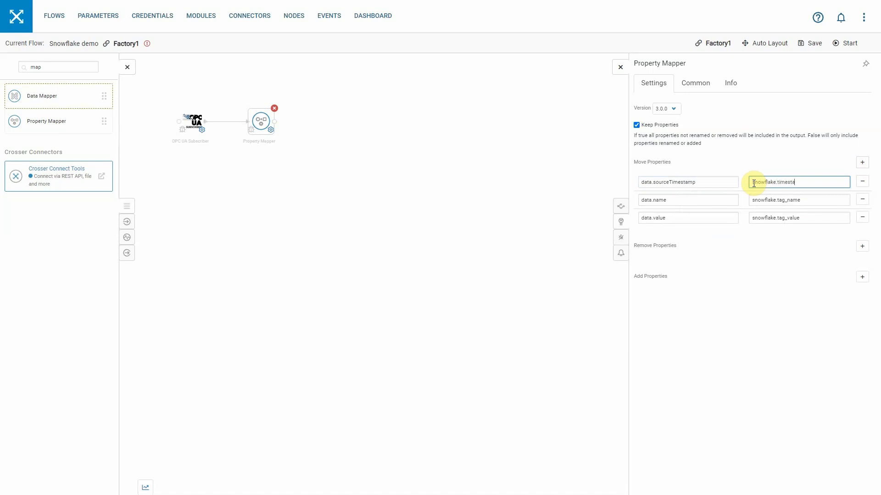
type("mp")
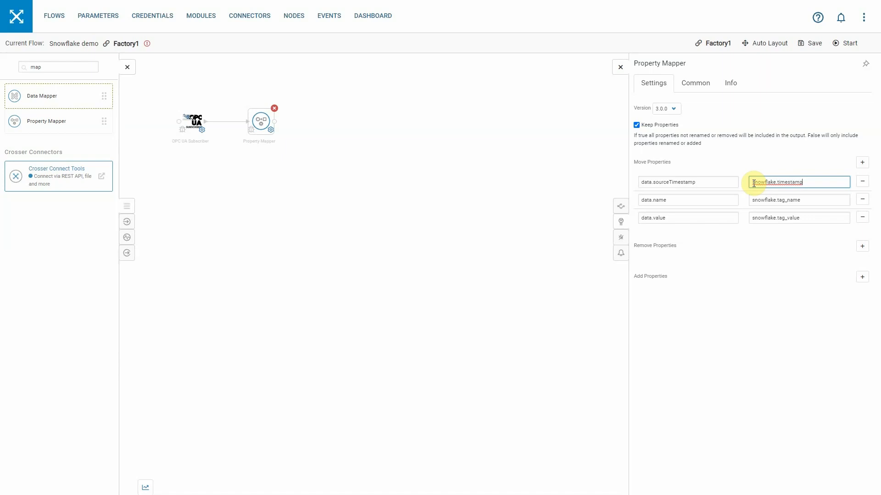
mouse_move(730, 186)
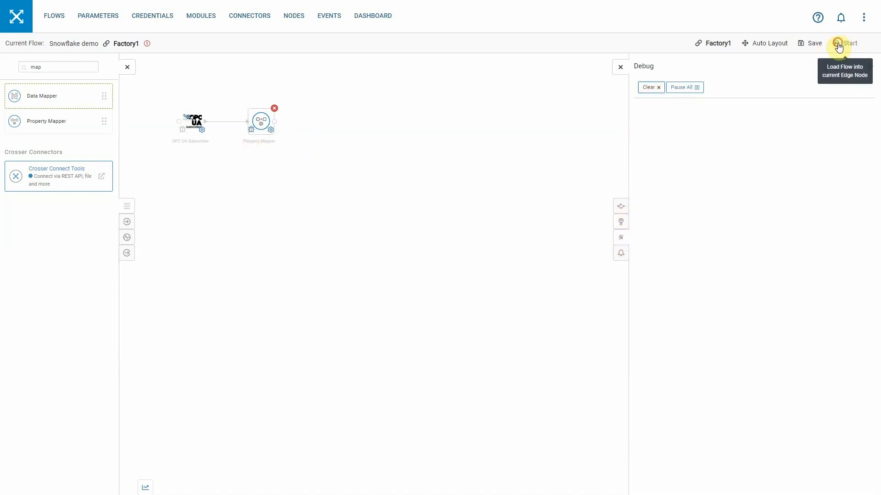
Run the flow, confirm snowflake tag_name, tag_value and timestamp in the output, then stop
left_click(831, 43)
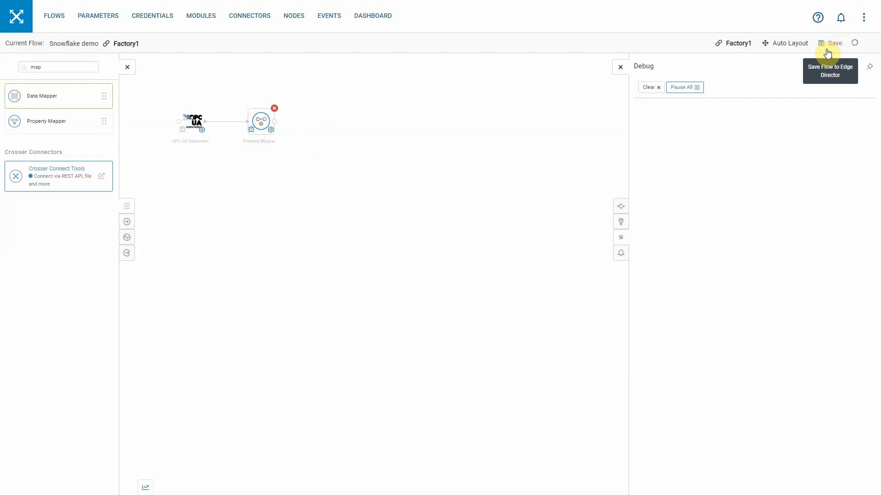
left_click(834, 42)
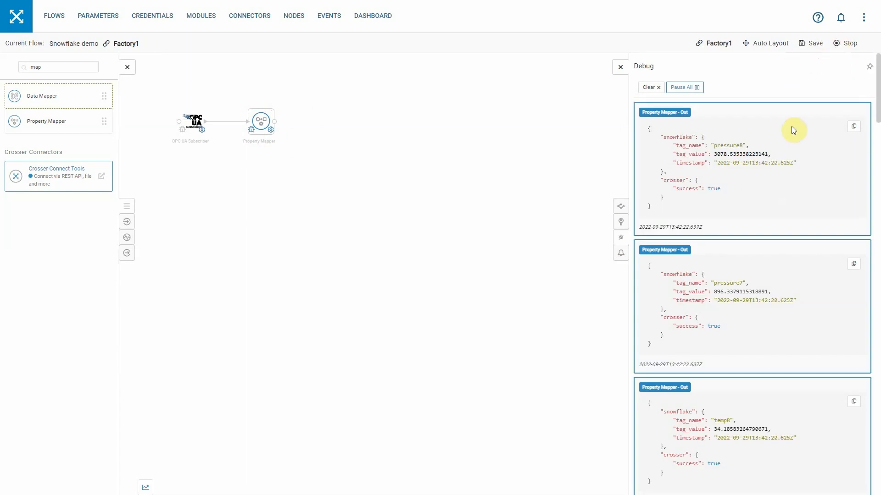
left_click(849, 43)
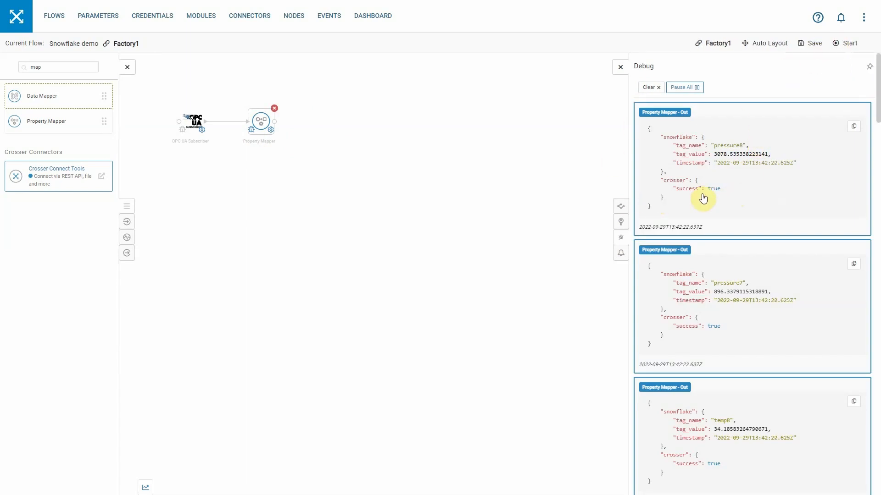
mouse_move(705, 163)
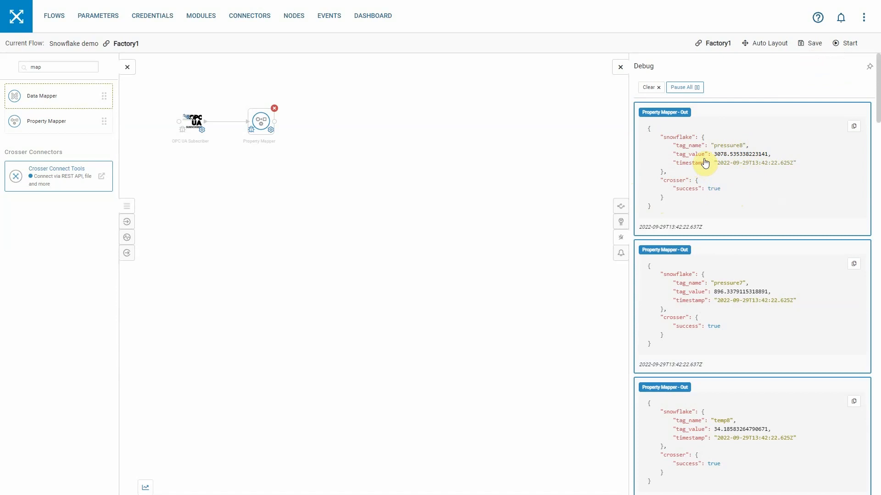
mouse_move(651, 163)
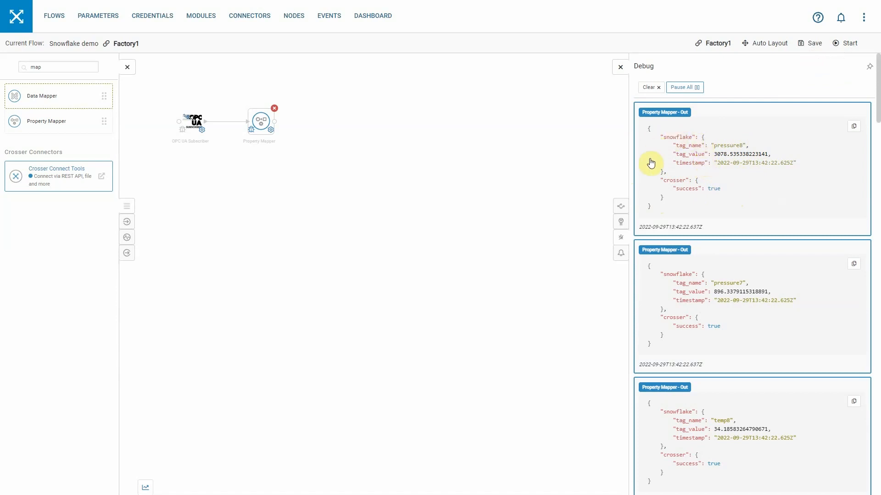
mouse_move(681, 148)
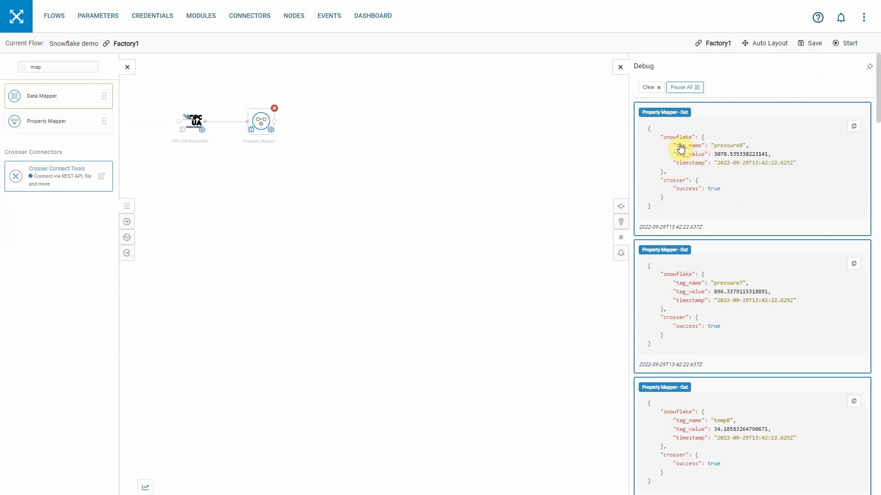
mouse_move(697, 164)
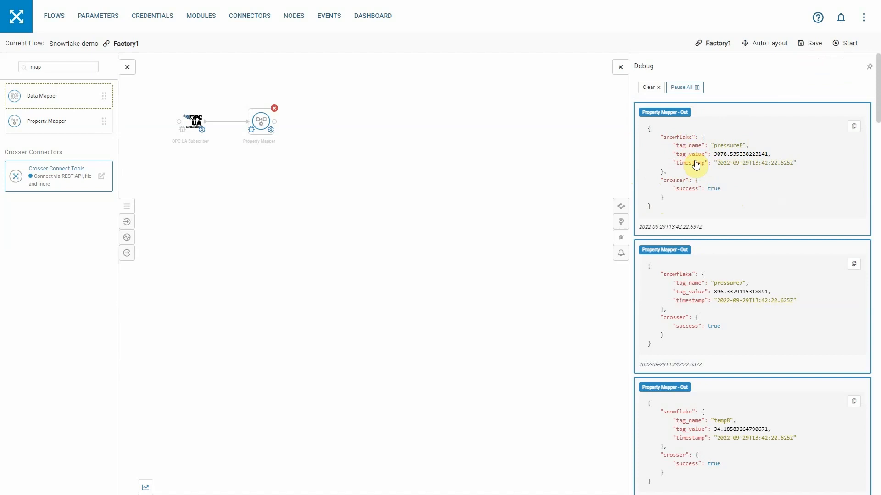
mouse_move(738, 170)
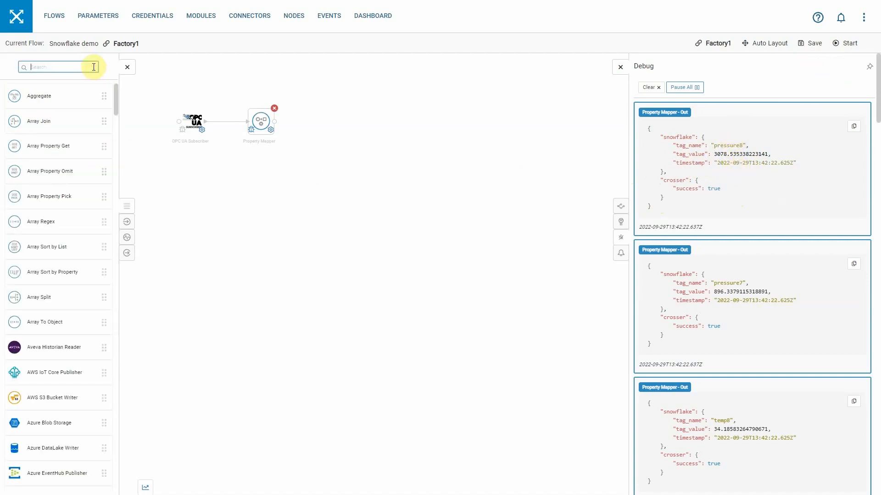
Add Snowflake Insert after the mapper with its credential and table CROSSER.PUBLIC.NARROW
type("snow")
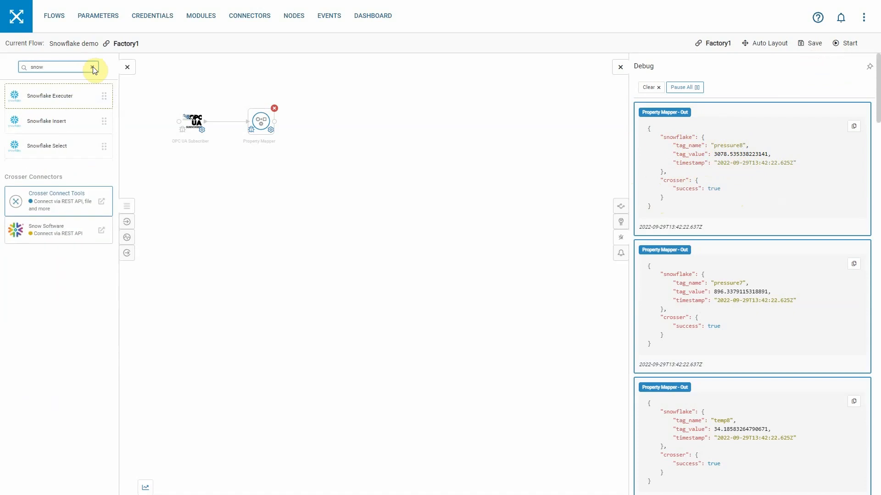
left_click_drag(47, 121, 320, 127)
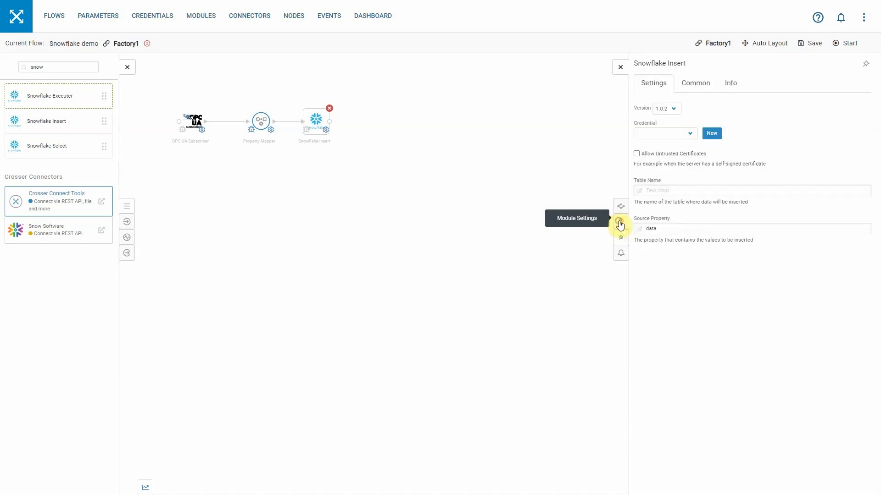
left_click(665, 133)
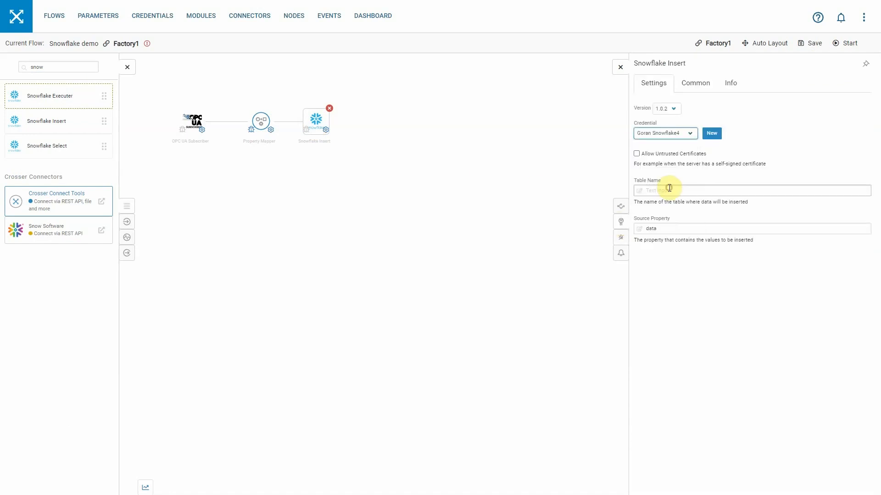
left_click(669, 190)
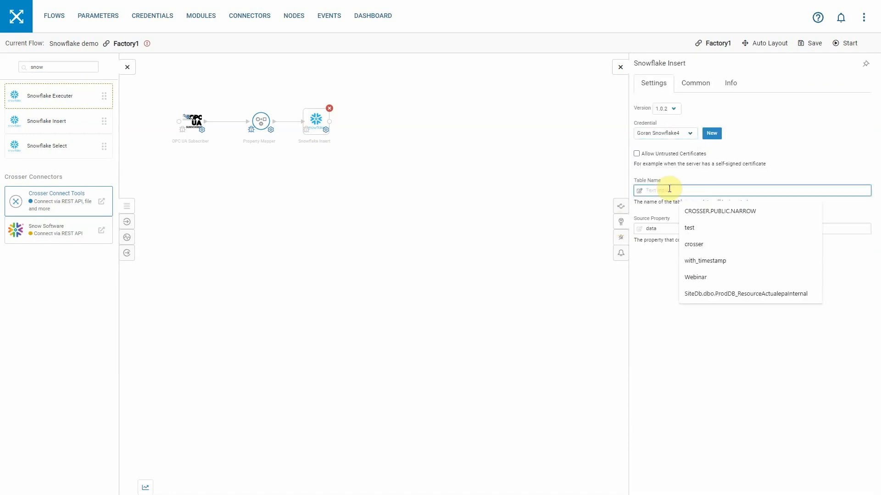
left_click(720, 210)
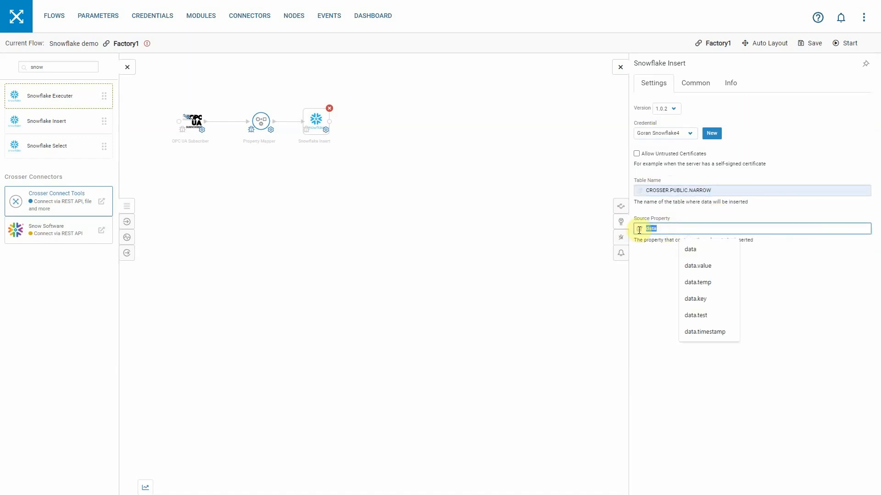
Set the insert's Source Property to snowflake, checking the property name in debug output
type("snowf")
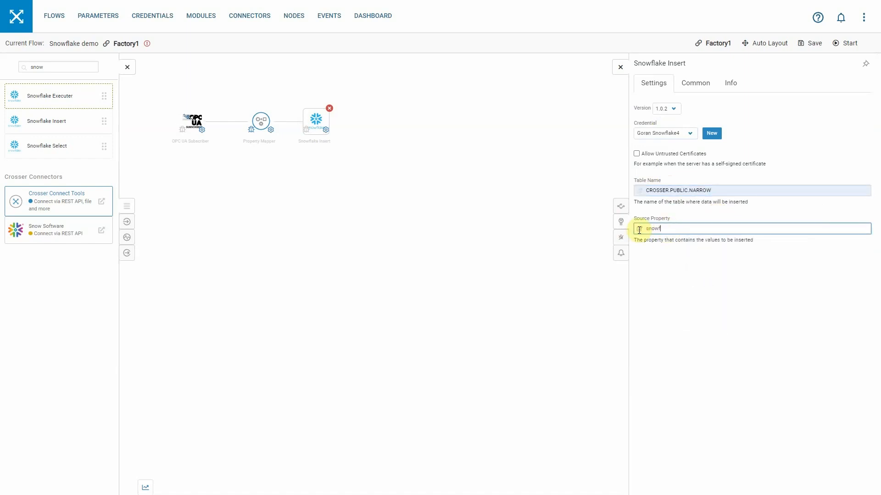
type("lake")
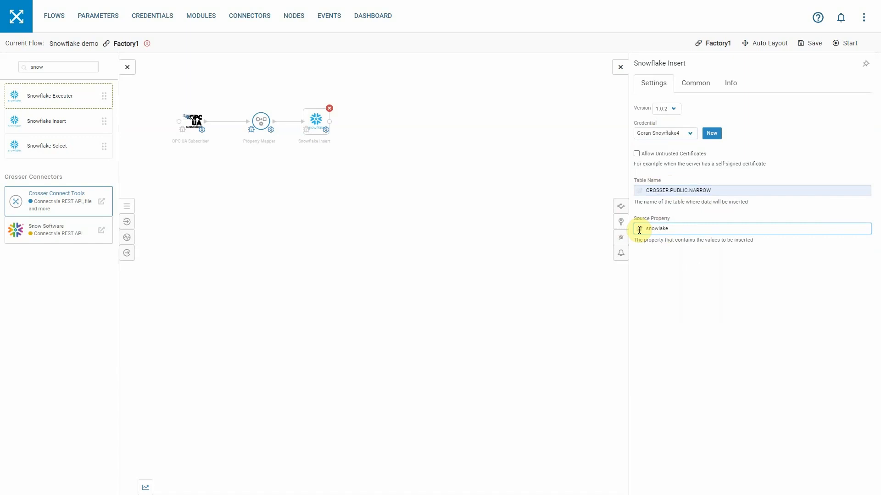
double_click(657, 228)
type("f")
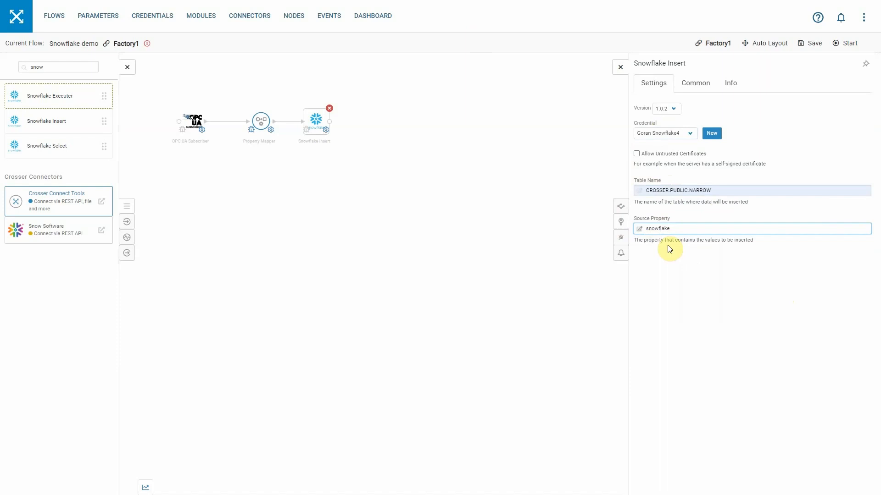
mouse_move(620, 237)
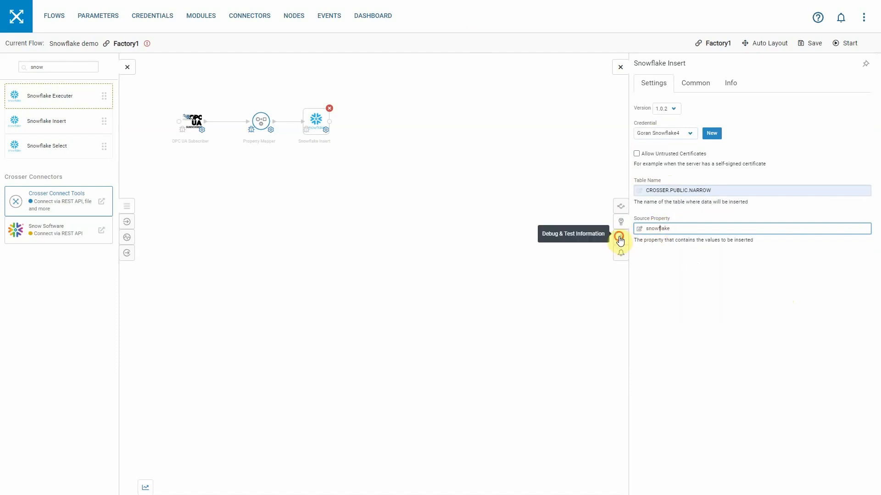
left_click(620, 237)
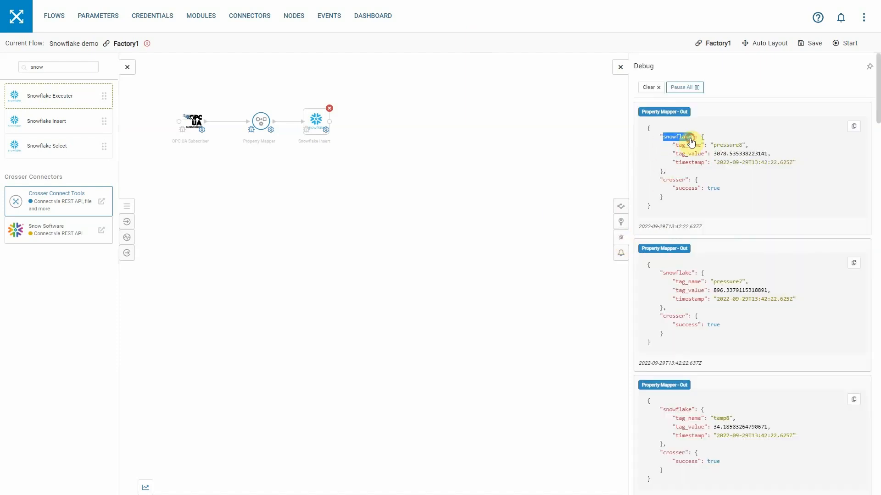
left_click(313, 121)
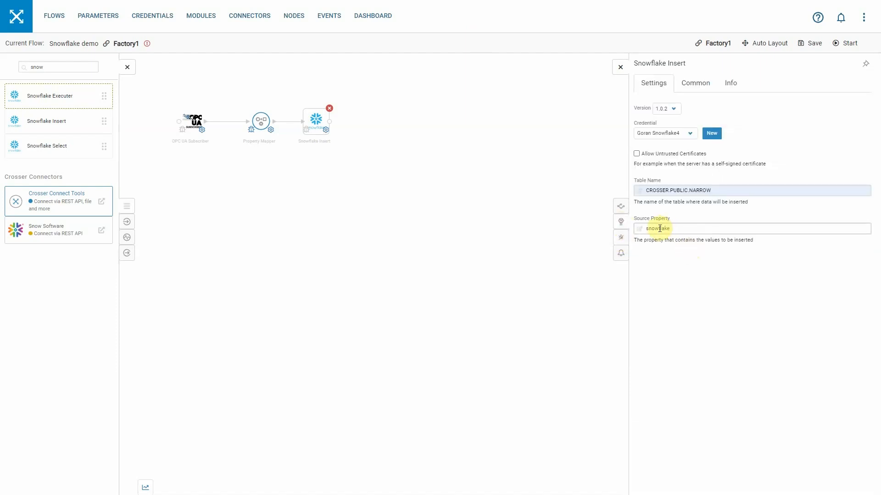
left_click(687, 191)
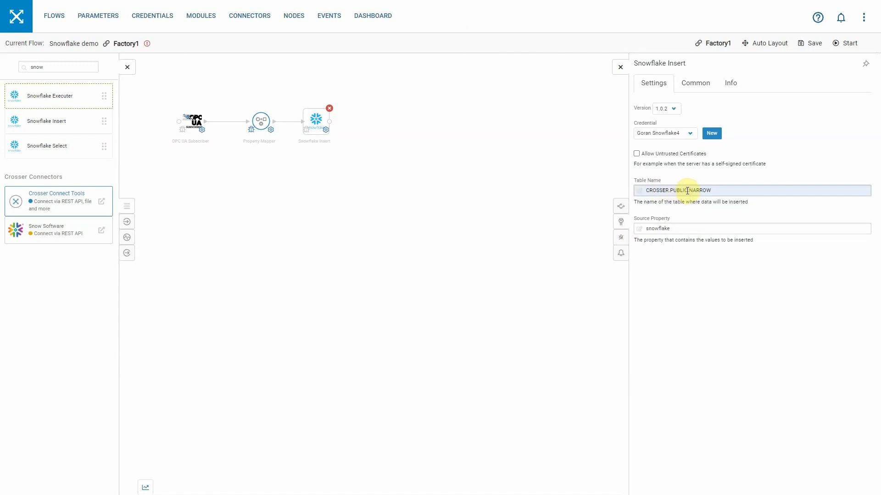
double_click(699, 191)
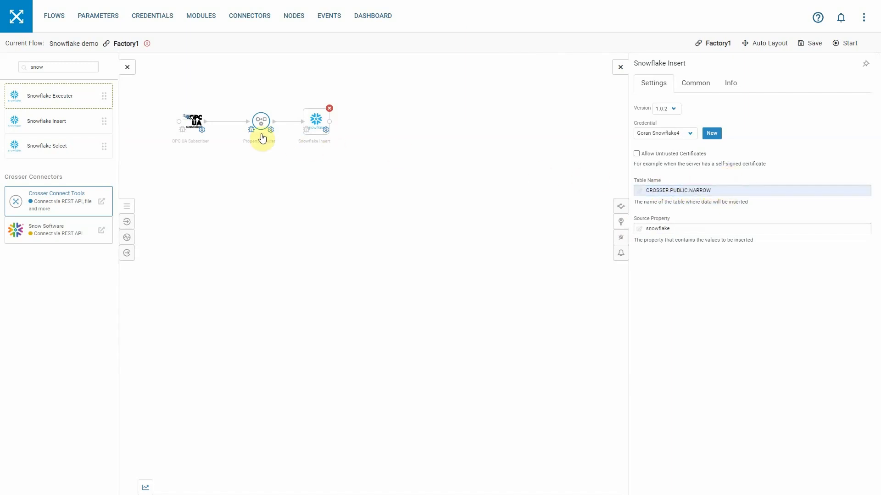
mouse_move(620, 237)
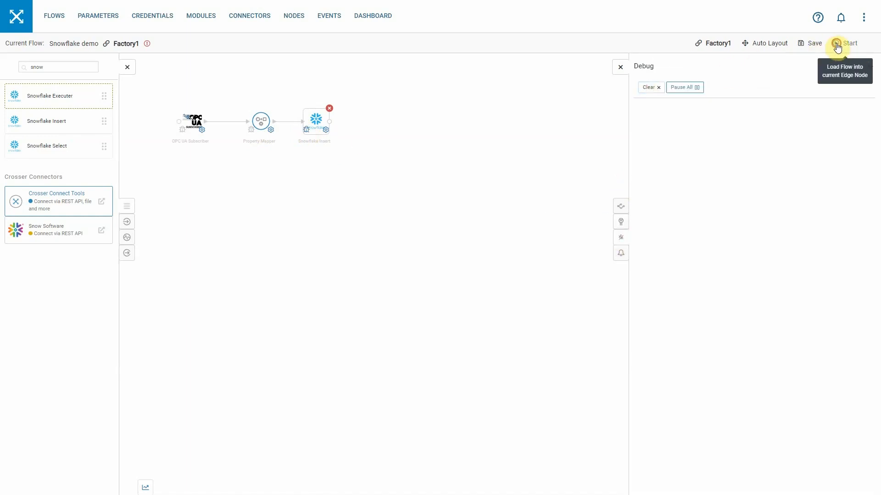
Run and stop the flow, confirming Snowflake Insert outputs report success true
left_click(849, 43)
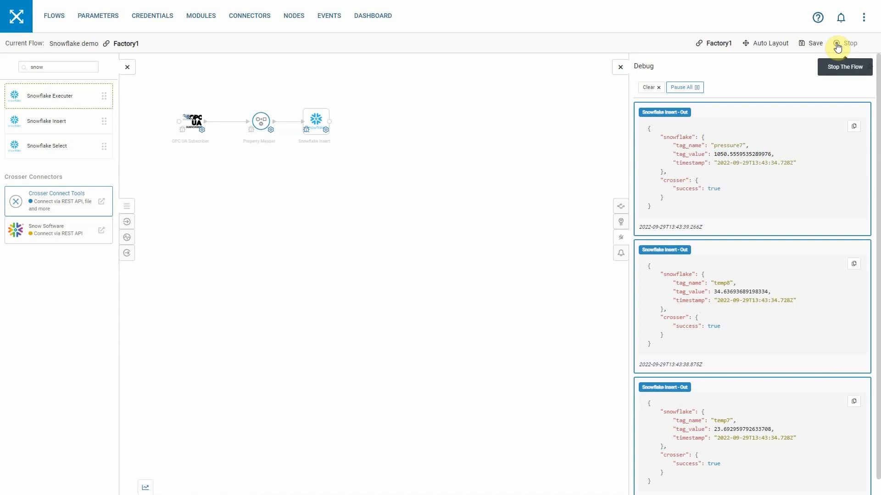
left_click(843, 42)
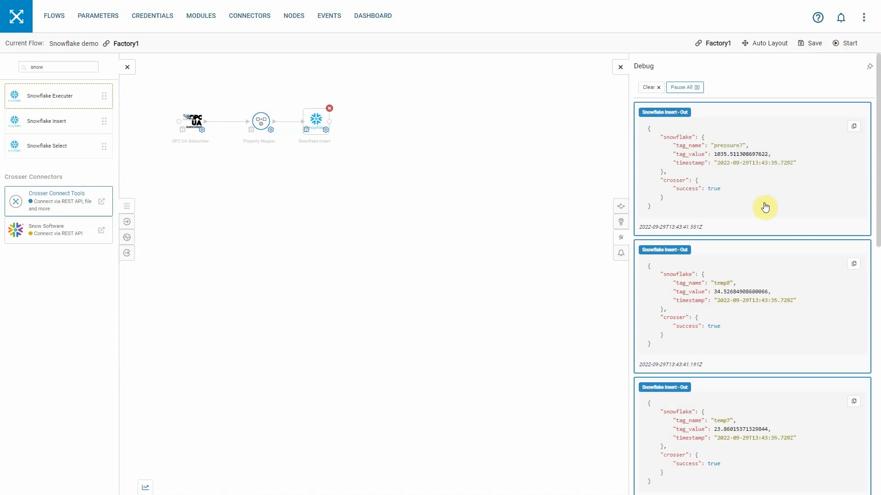
double_click(697, 188)
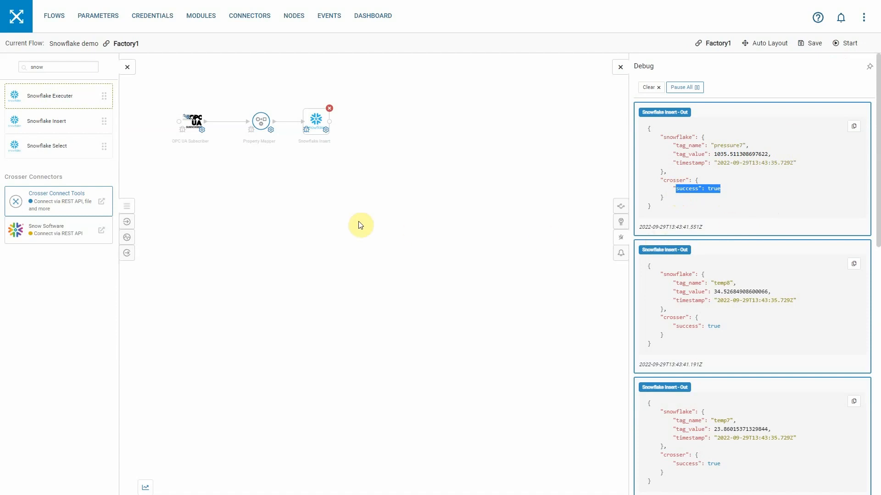
mouse_move(192, 172)
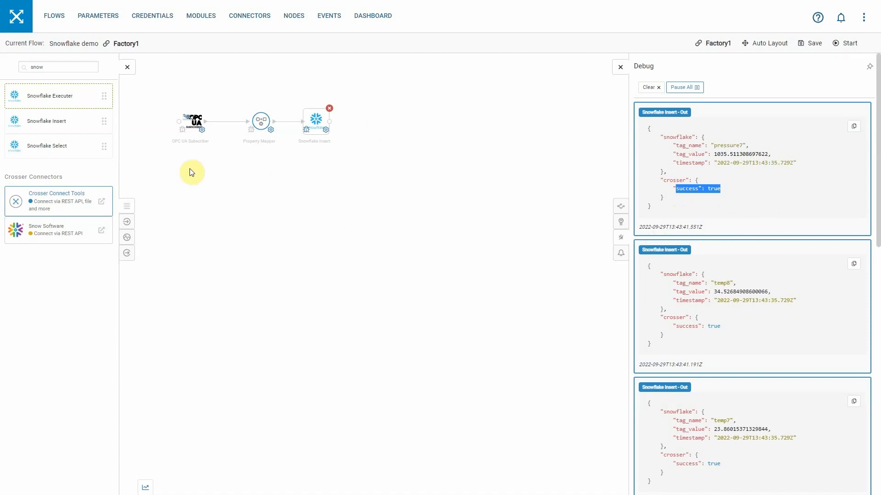
mouse_move(279, 185)
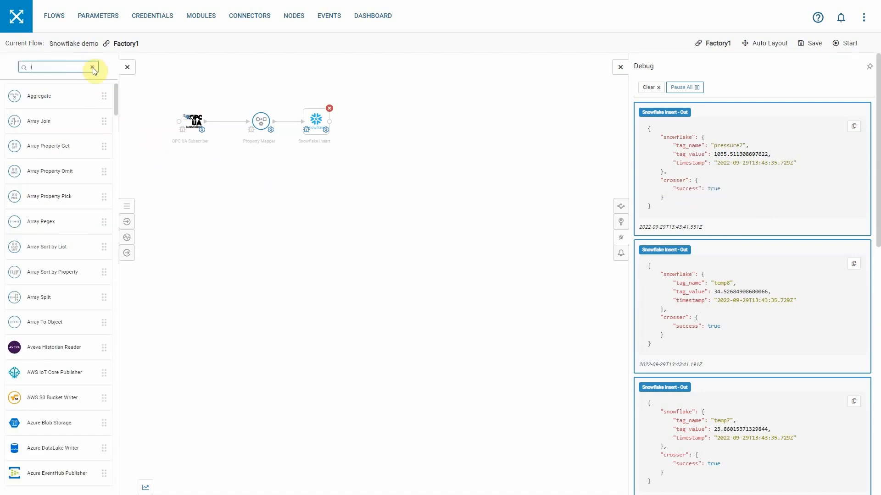
Place an Interval module with Polling Interval 0
type("int")
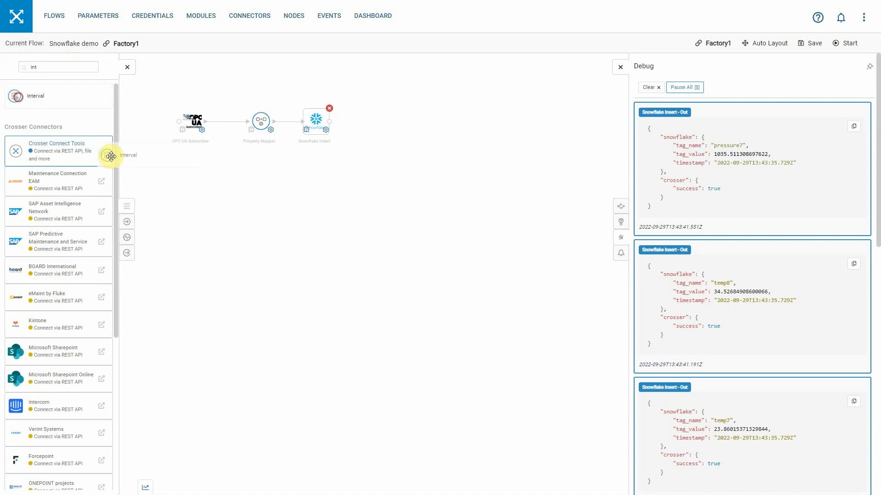
left_click_drag(111, 156, 191, 177)
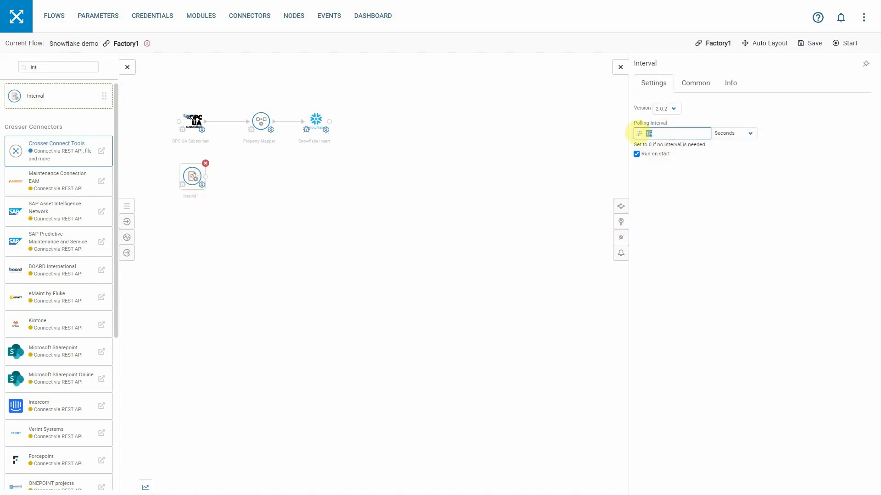
type("0")
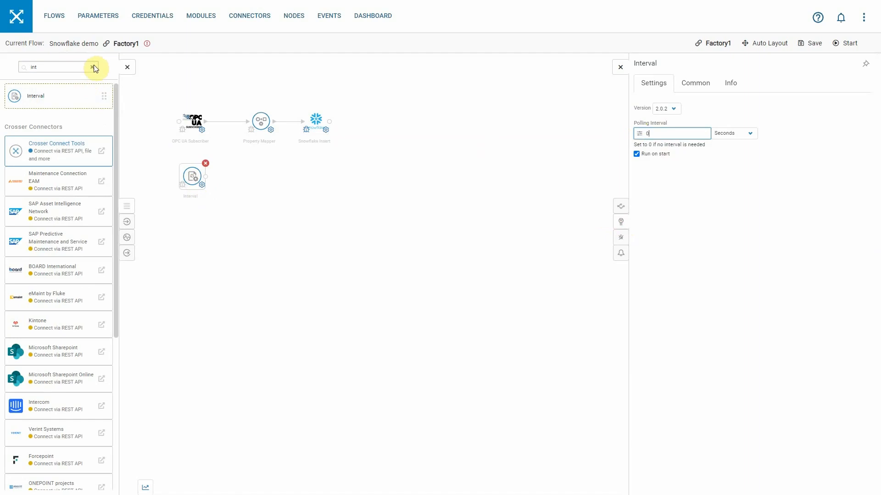
Add a Snowflake Select reading CROSSER.PUBLIC.NARROW into the snowflake target property
type("snow")
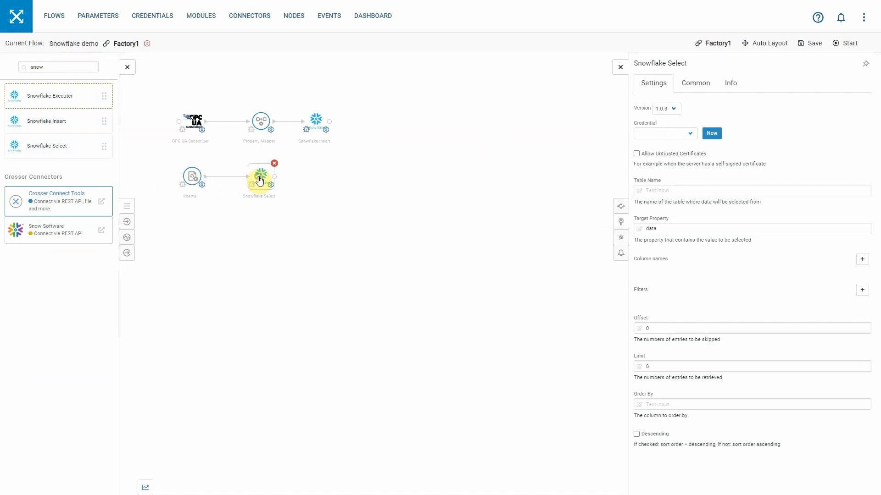
type("CROSSER.PUBLIC.NARROW")
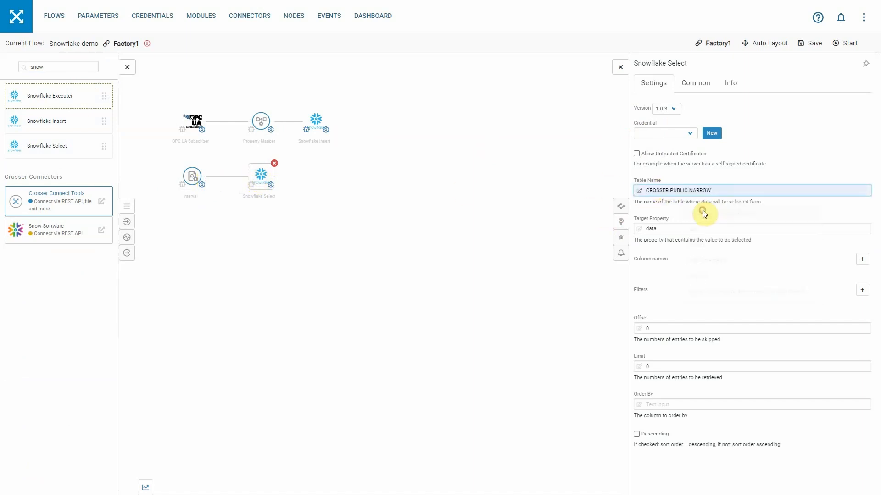
left_click(663, 133)
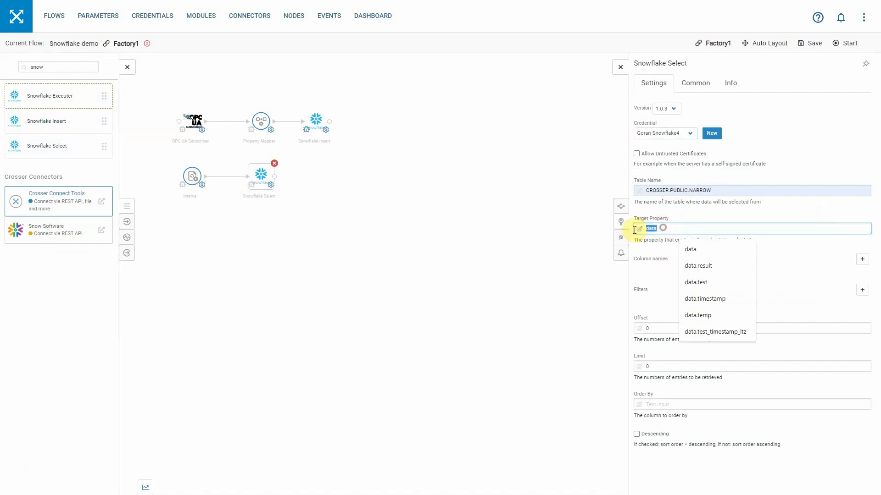
type("snowflake")
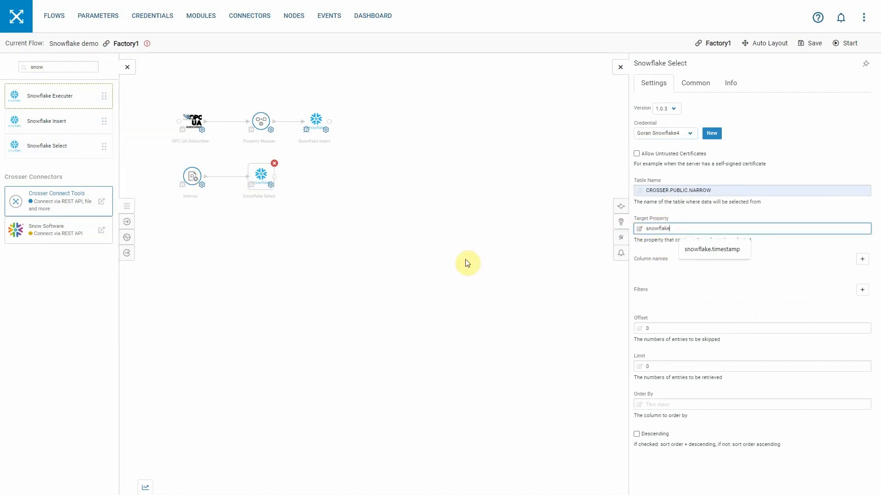
mouse_move(618, 315)
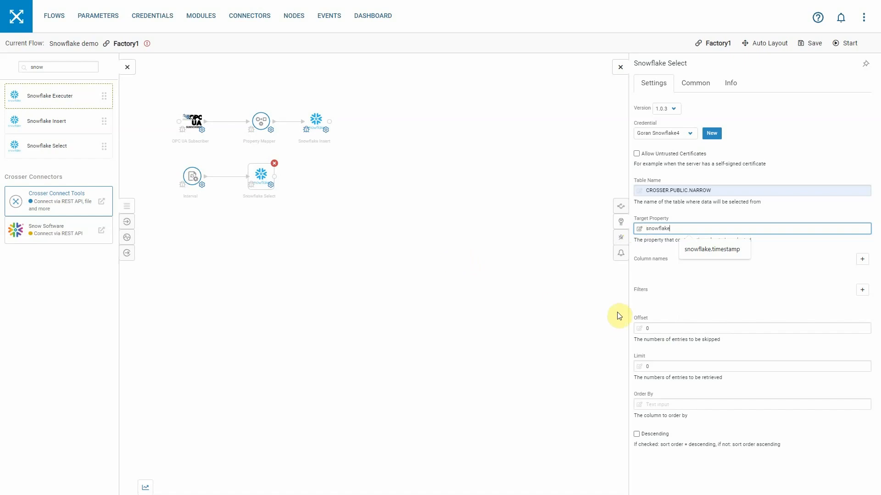
mouse_move(711, 331)
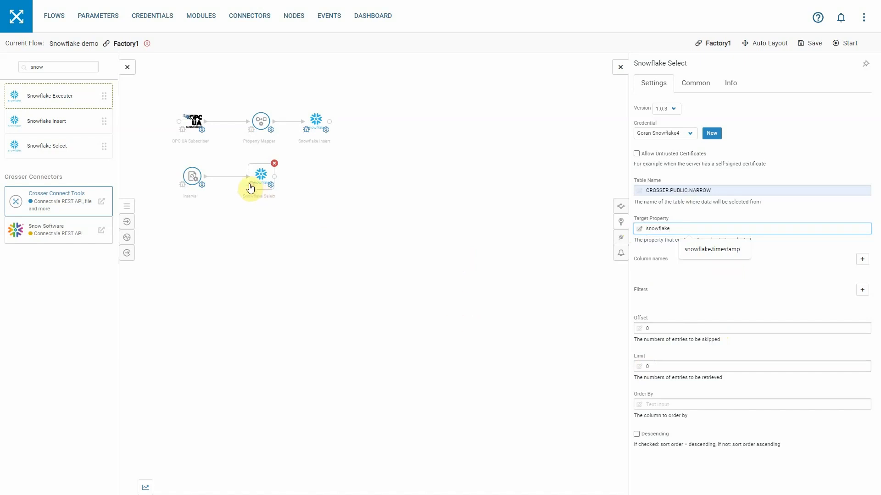
mouse_move(193, 121)
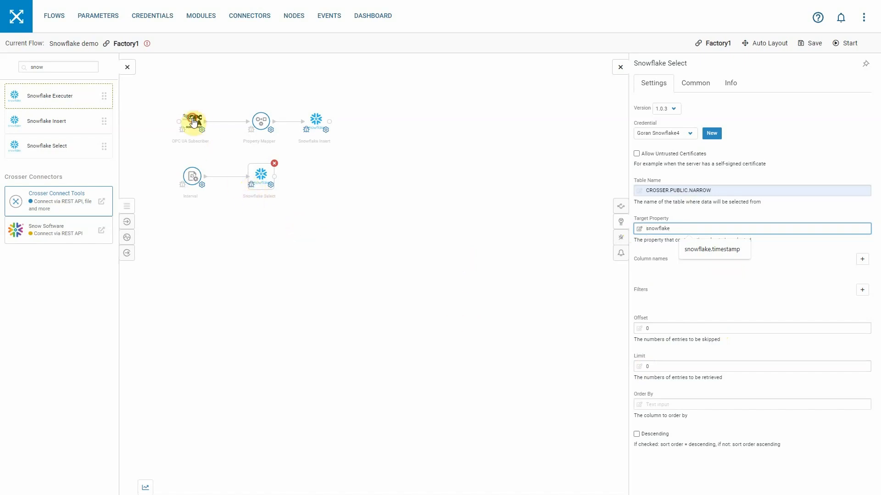
Disable the OPC UA Subscriber, then run and stop the flow to see Snowflake Select rows
left_click(191, 120)
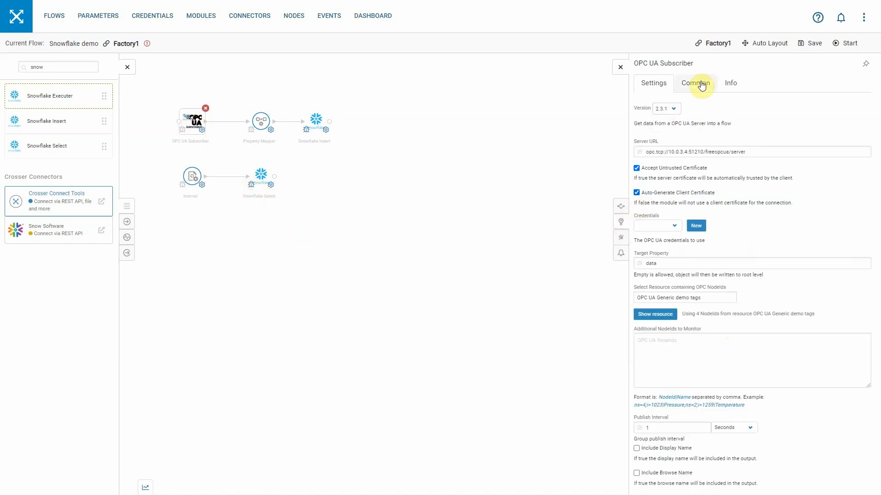
left_click(696, 83)
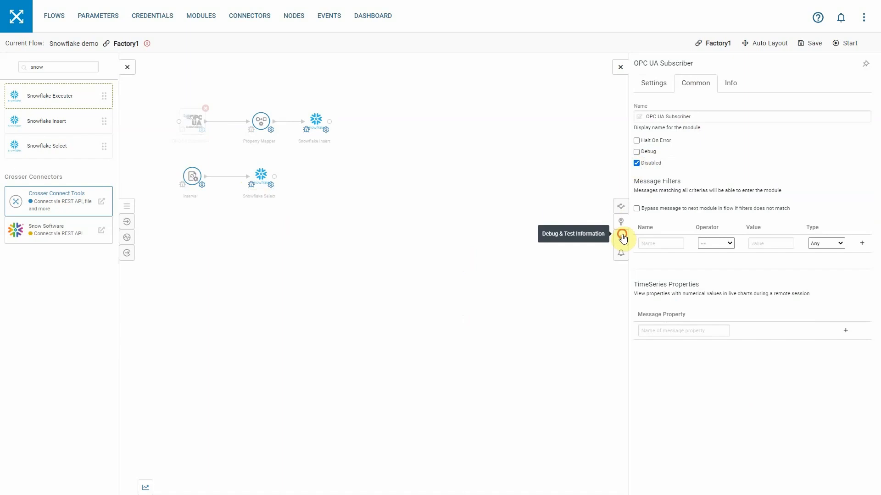
left_click(621, 237)
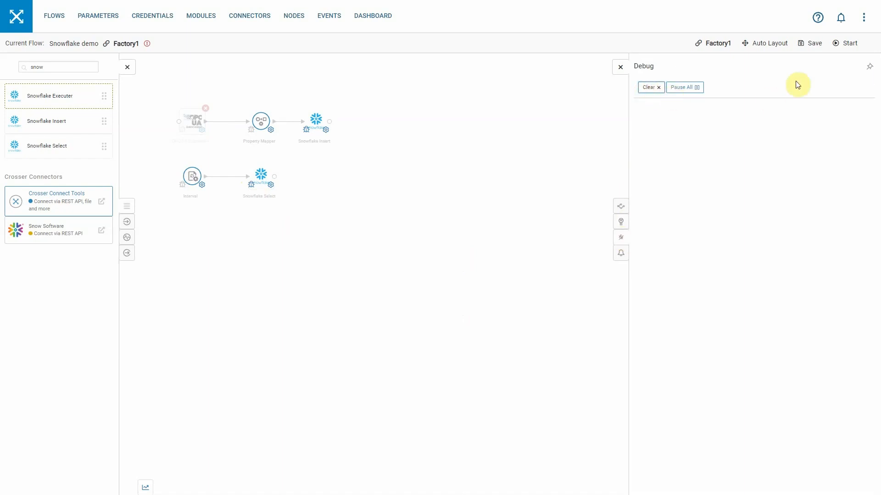
left_click(811, 43)
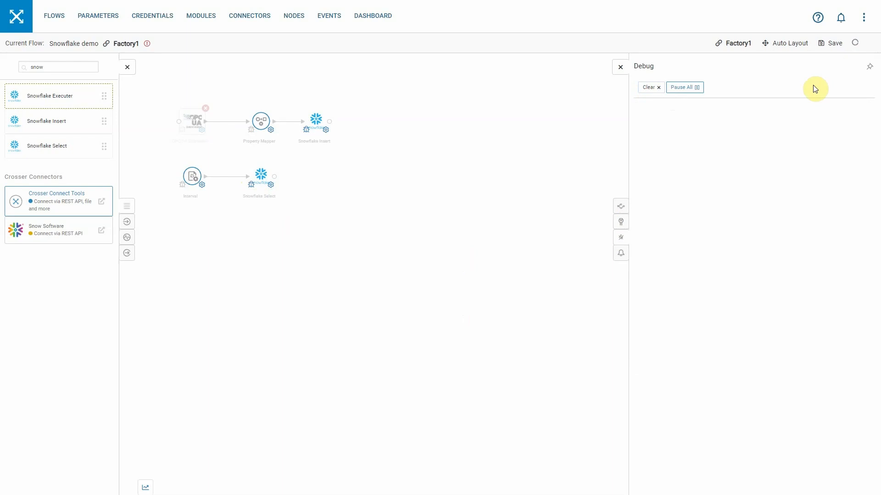
left_click(841, 43)
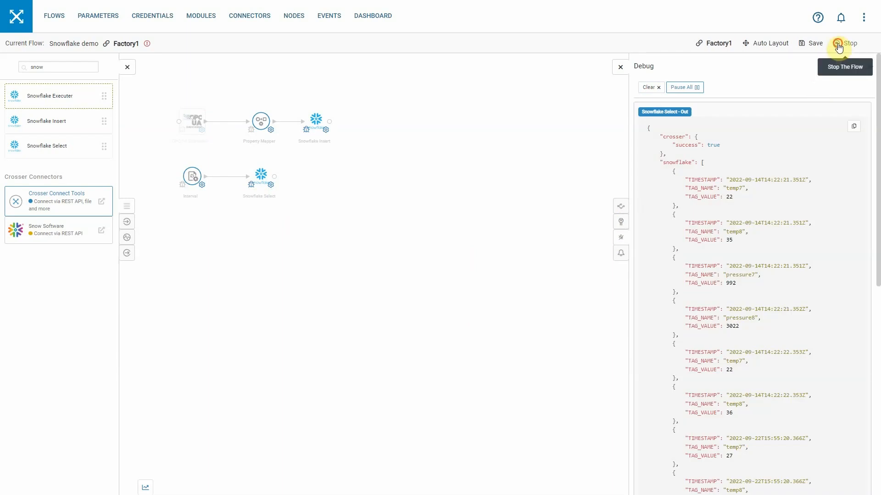
left_click(843, 42)
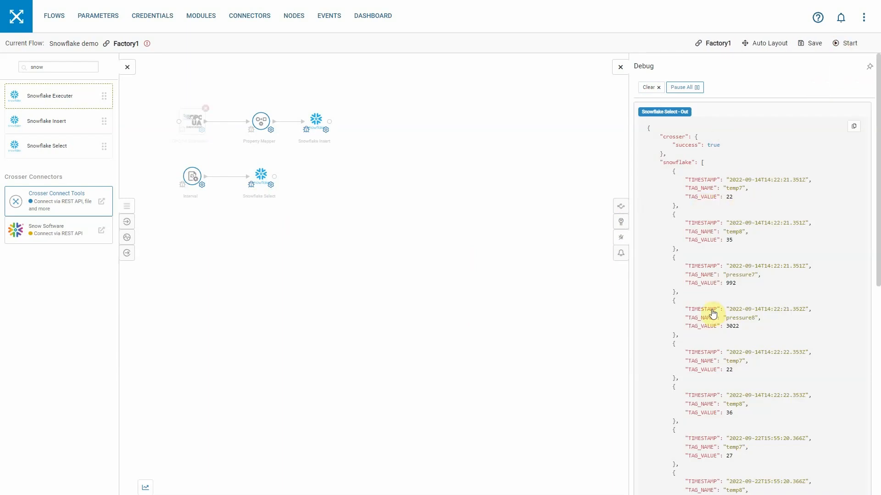
mouse_move(696, 164)
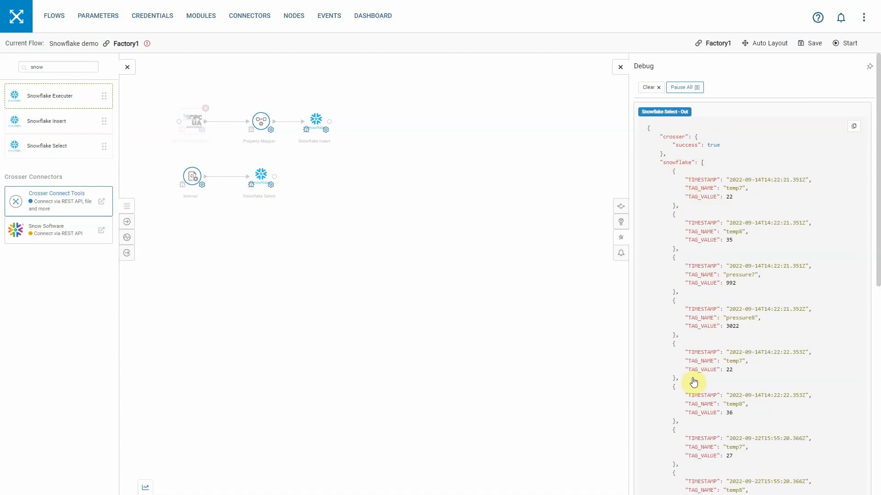
mouse_move(705, 375)
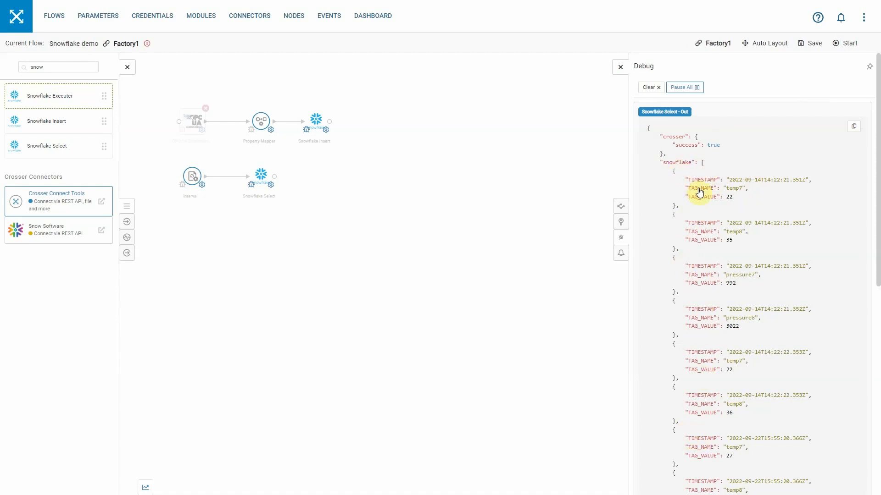
mouse_move(709, 365)
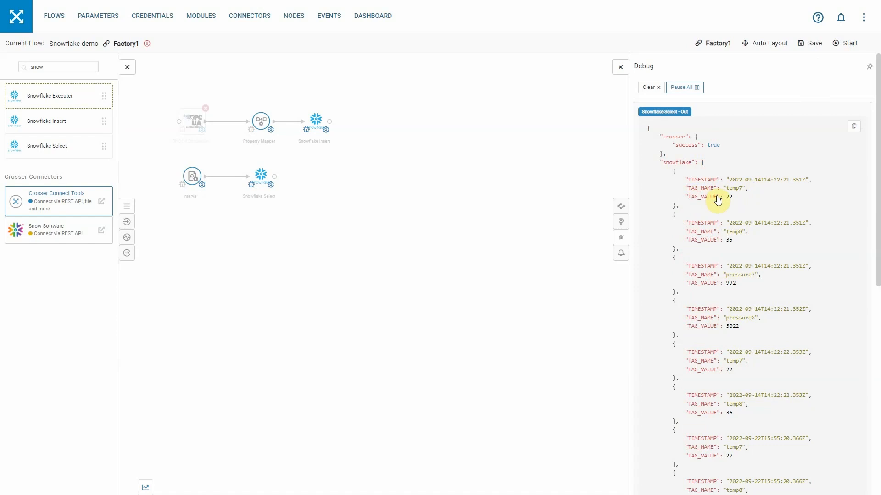
mouse_move(721, 200)
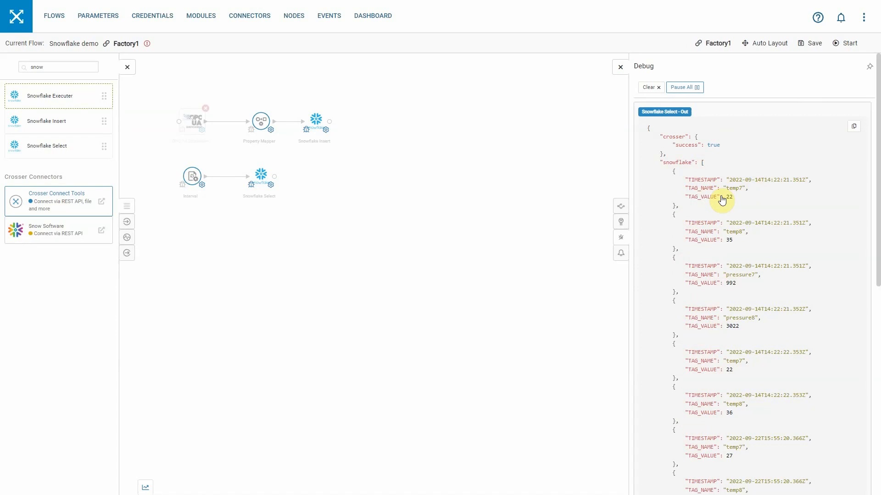
mouse_move(276, 202)
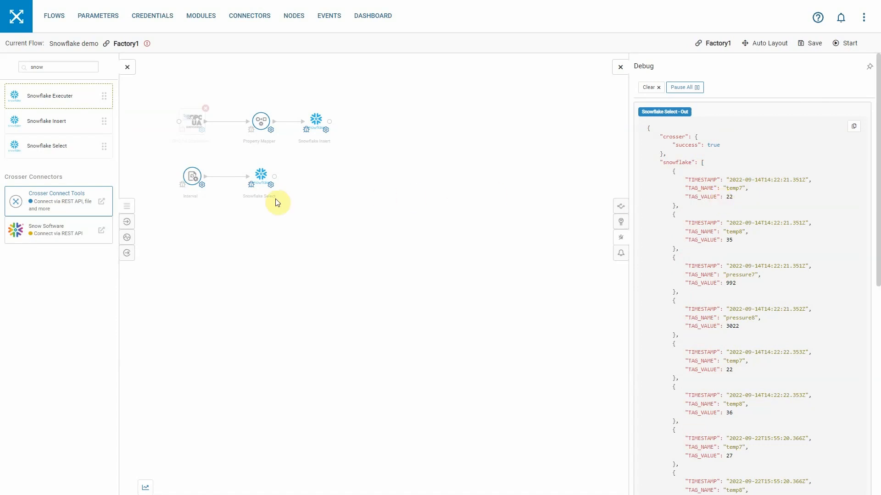
mouse_move(259, 202)
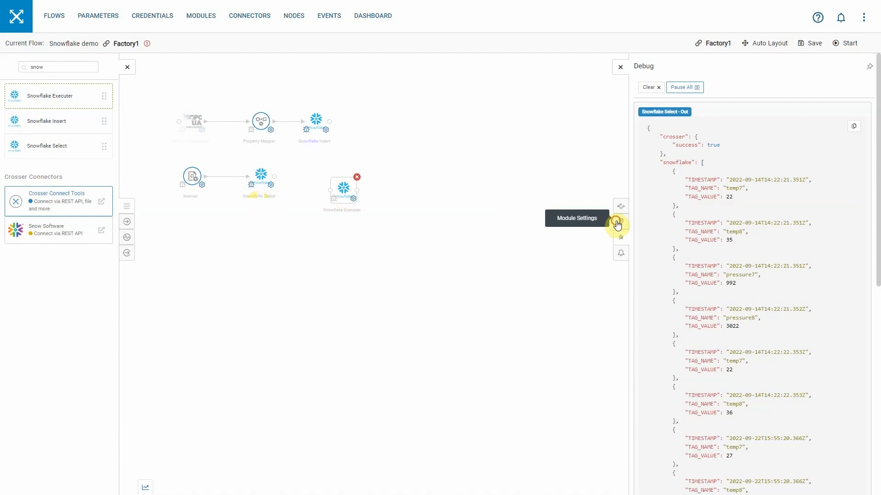
Open the new Snowflake Executer's Settings tab with its empty SQL statement
left_click(620, 222)
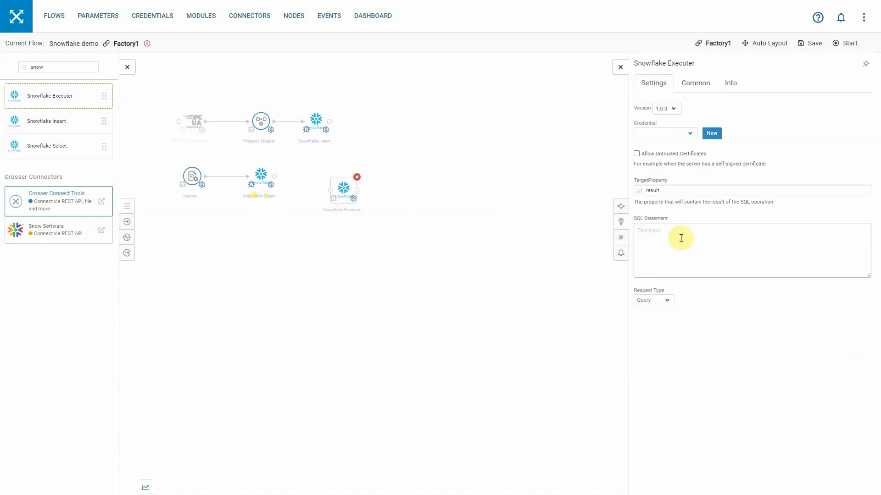
mouse_move(669, 238)
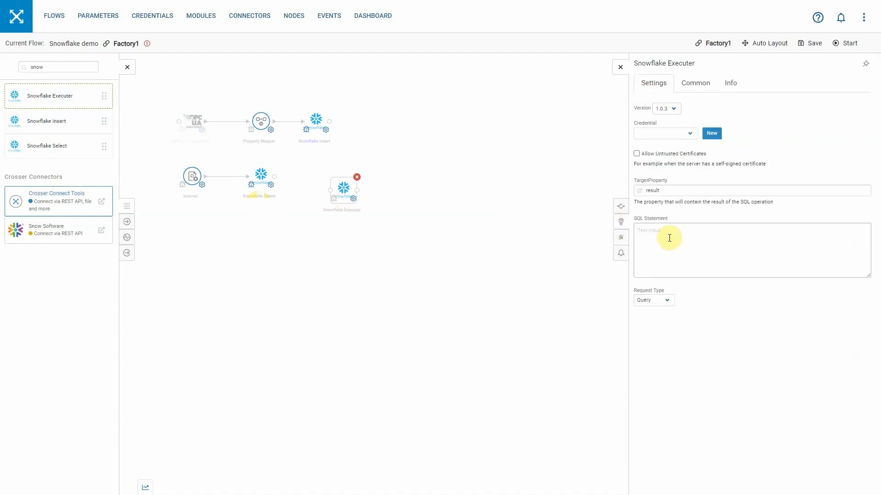